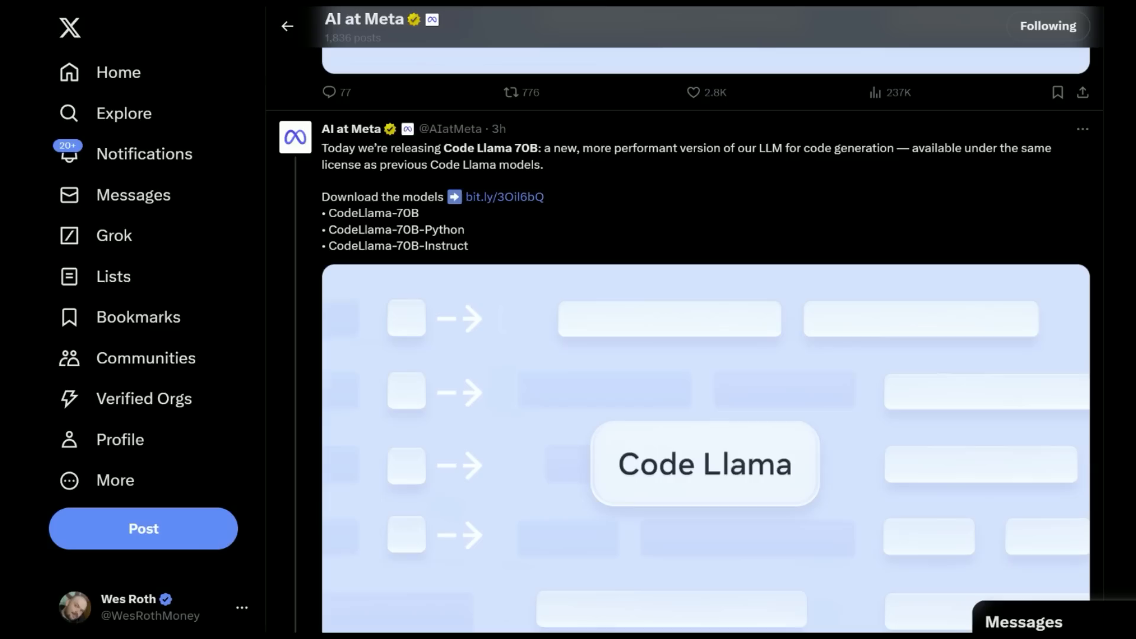
mouse_move(420, 250)
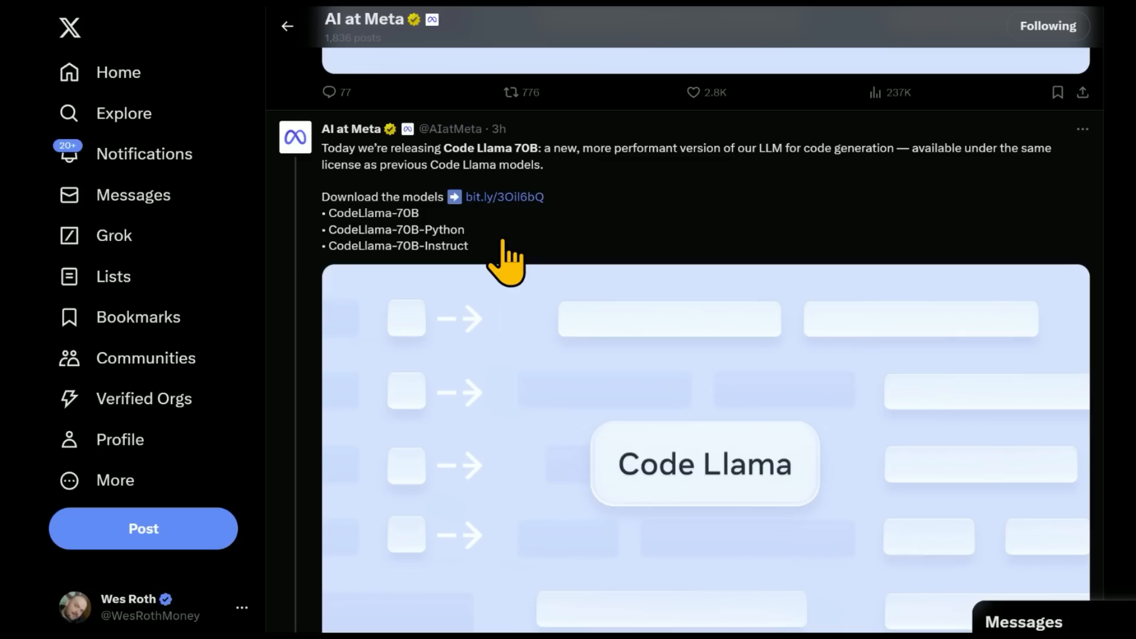
Open Meta's Code Llama blog post from the AI at Meta Code Llama 70B tweet.
left_click(506, 196)
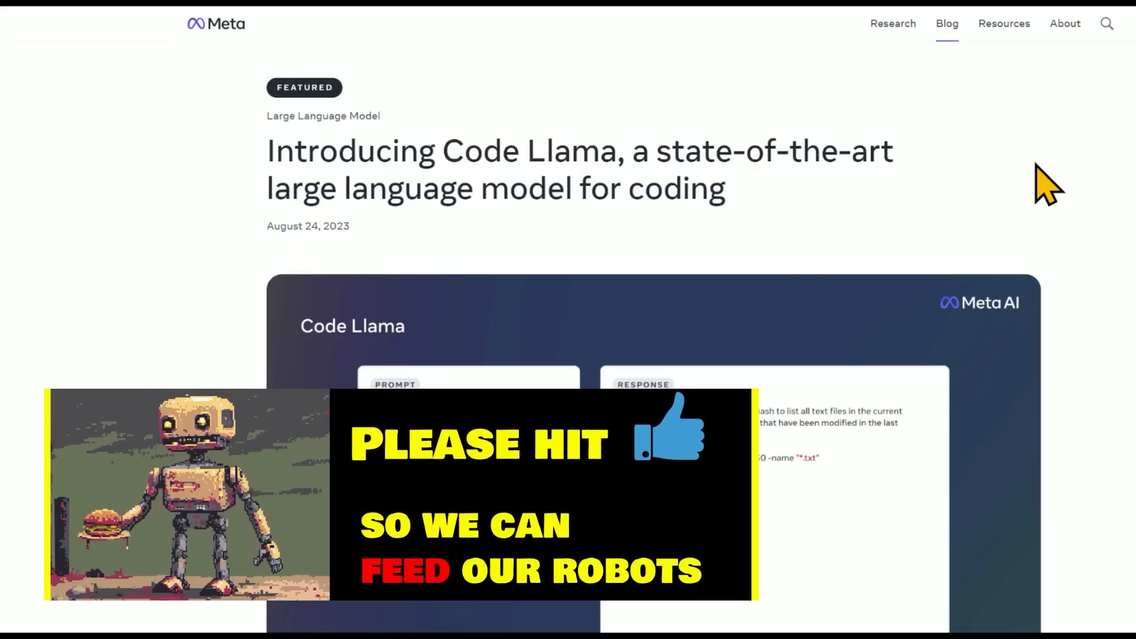
Highlight the Takeaways lines on 70B's three versions and the Python-specialized variant.
scroll("down", 3)
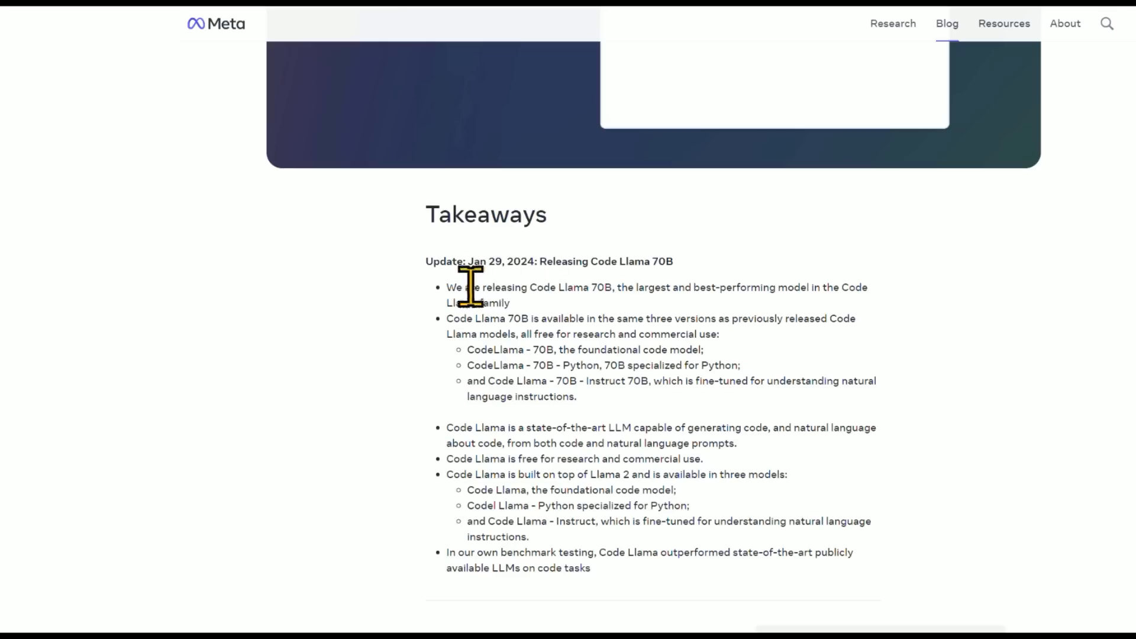
mouse_move(964, 278)
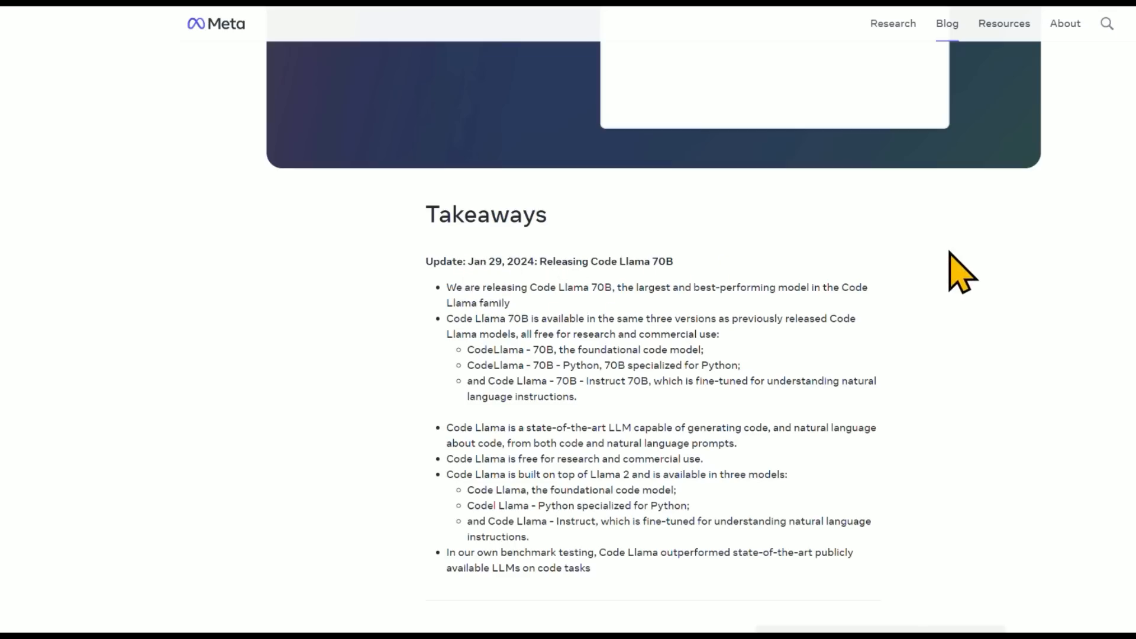
mouse_move(963, 290)
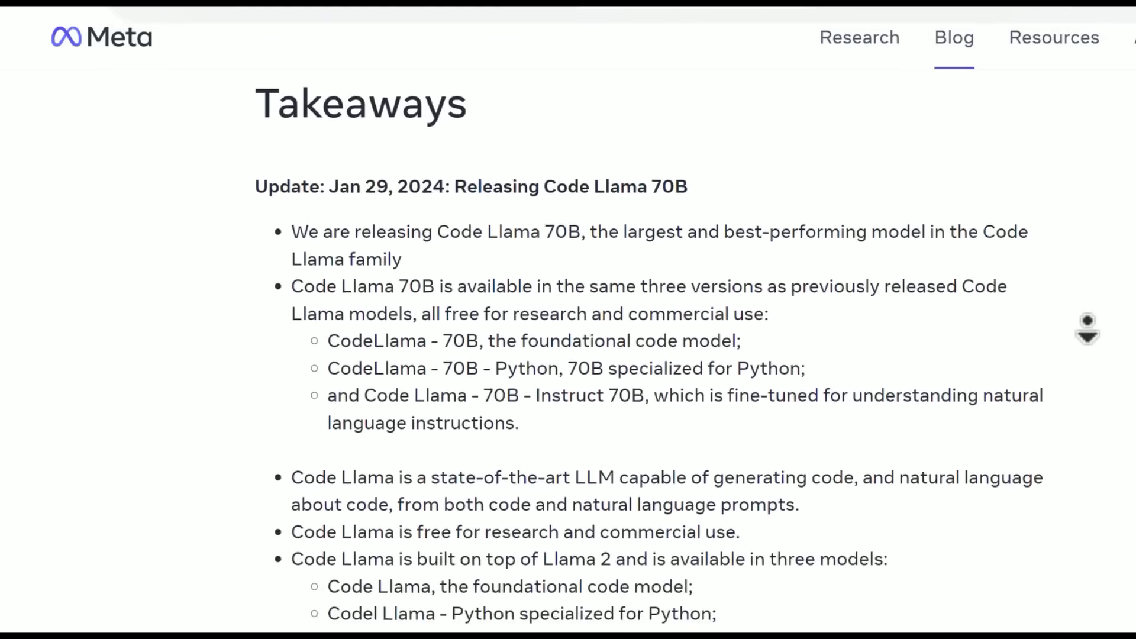
scroll("down", 3)
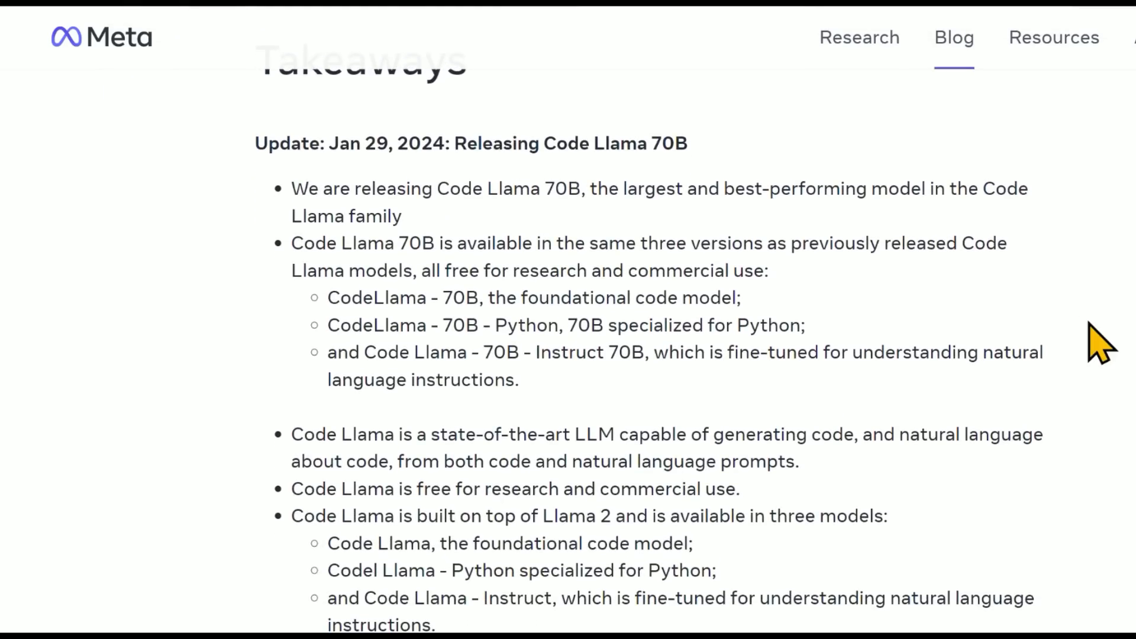
mouse_move(456, 250)
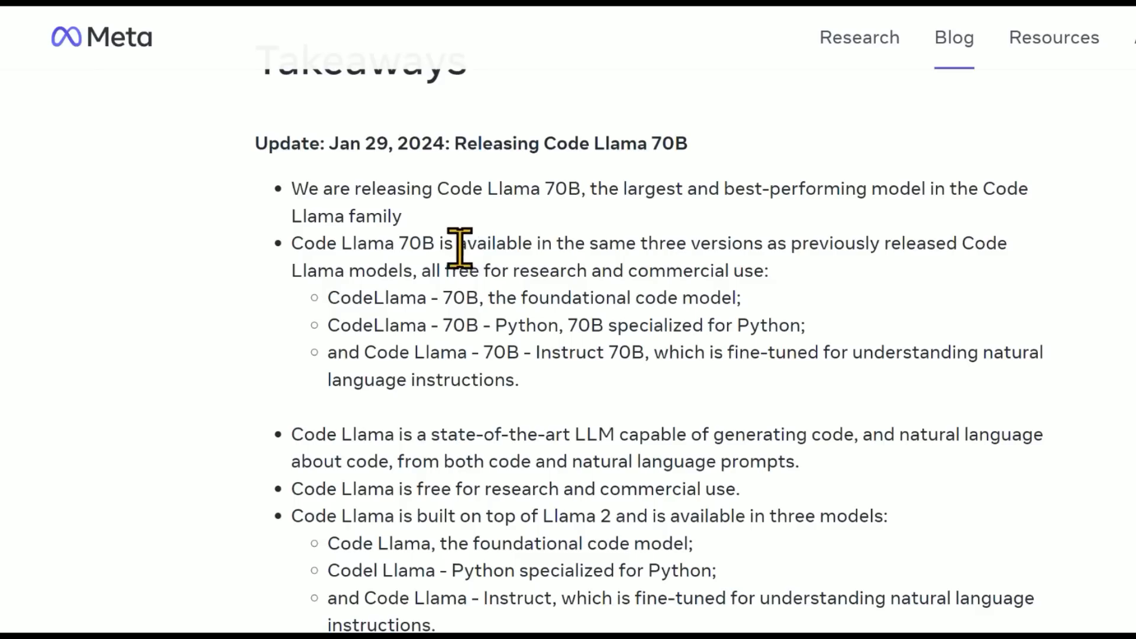
left_click_drag(454, 243, 758, 243)
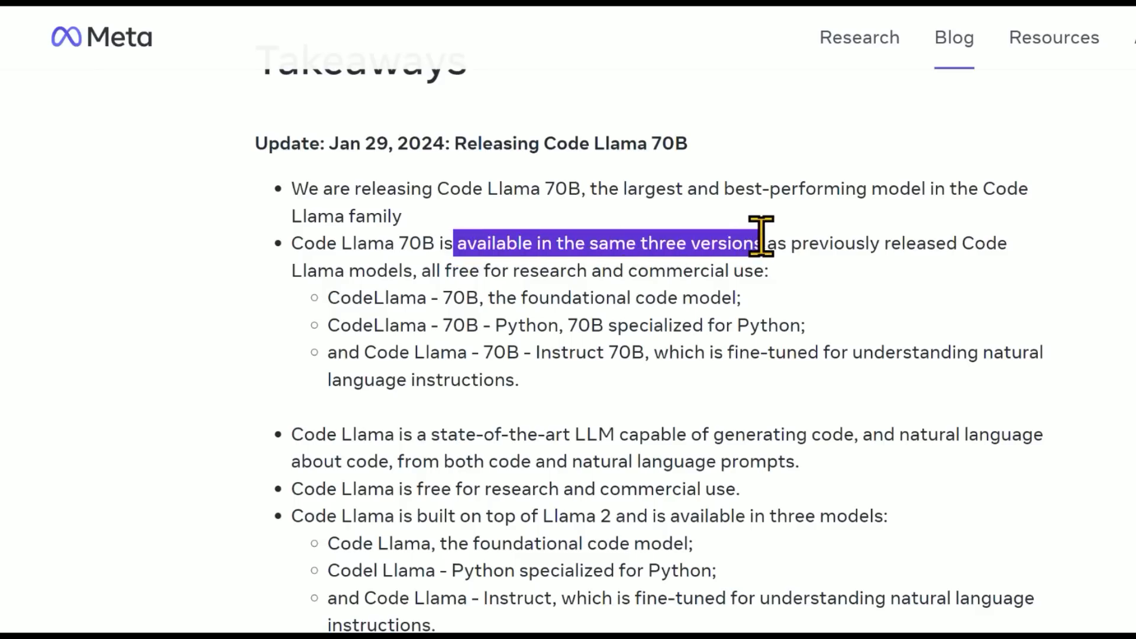
left_click(206, 318)
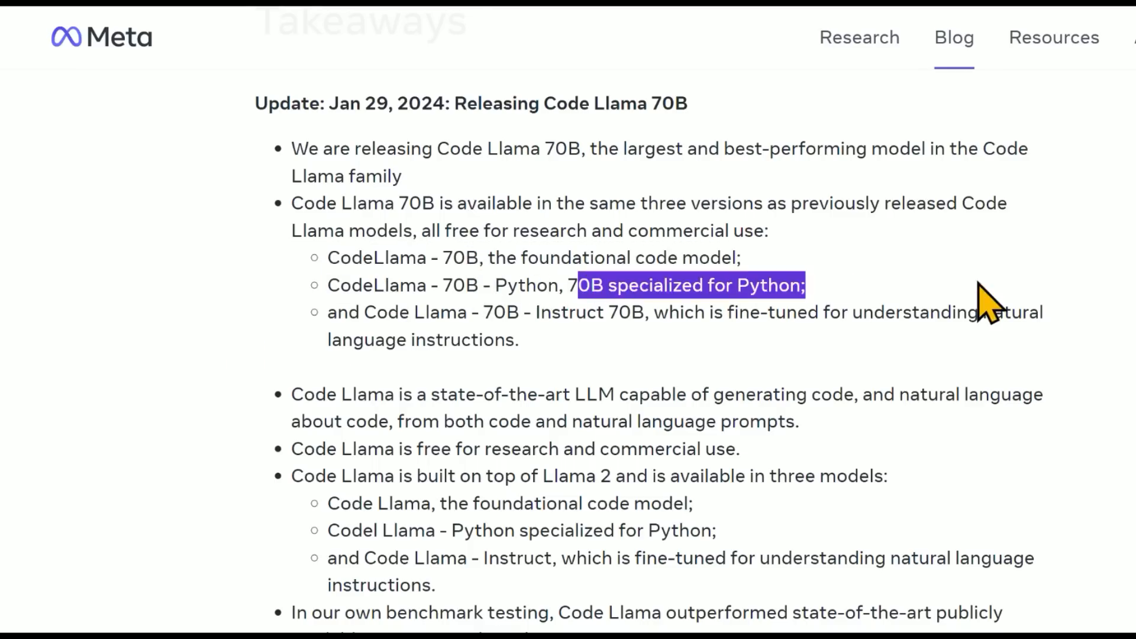
double_click(552, 312)
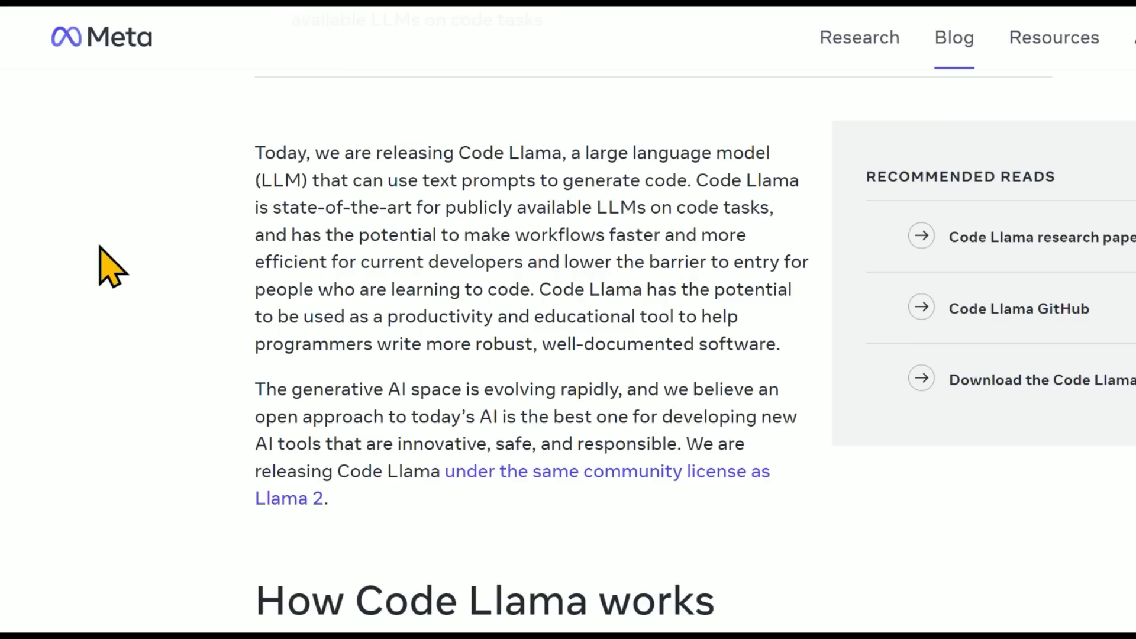
mouse_move(119, 278)
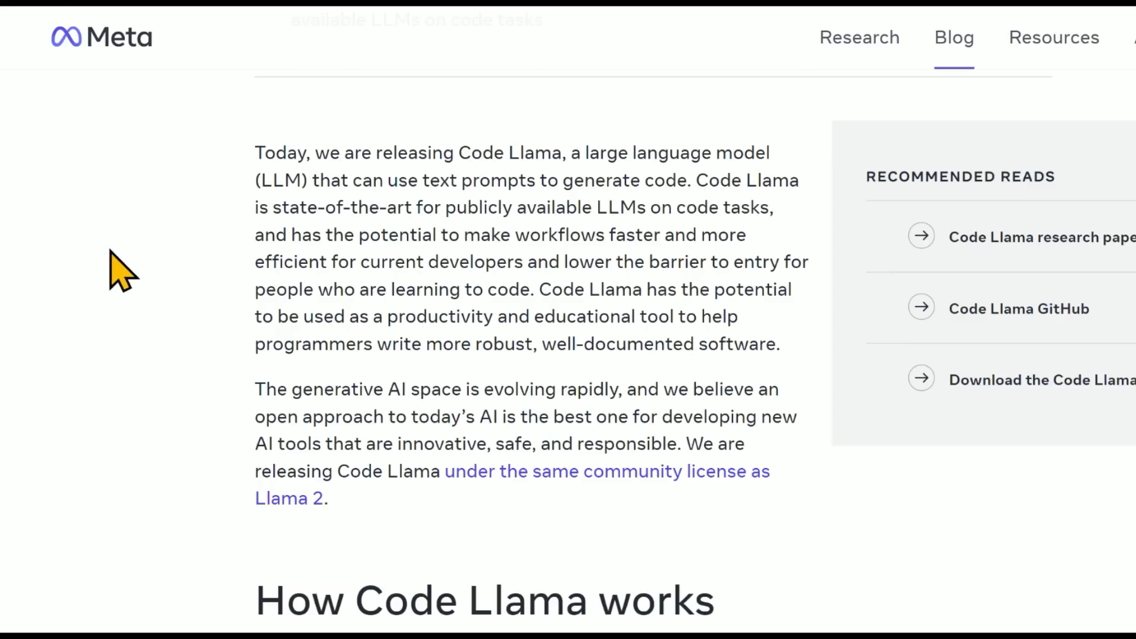
mouse_move(134, 274)
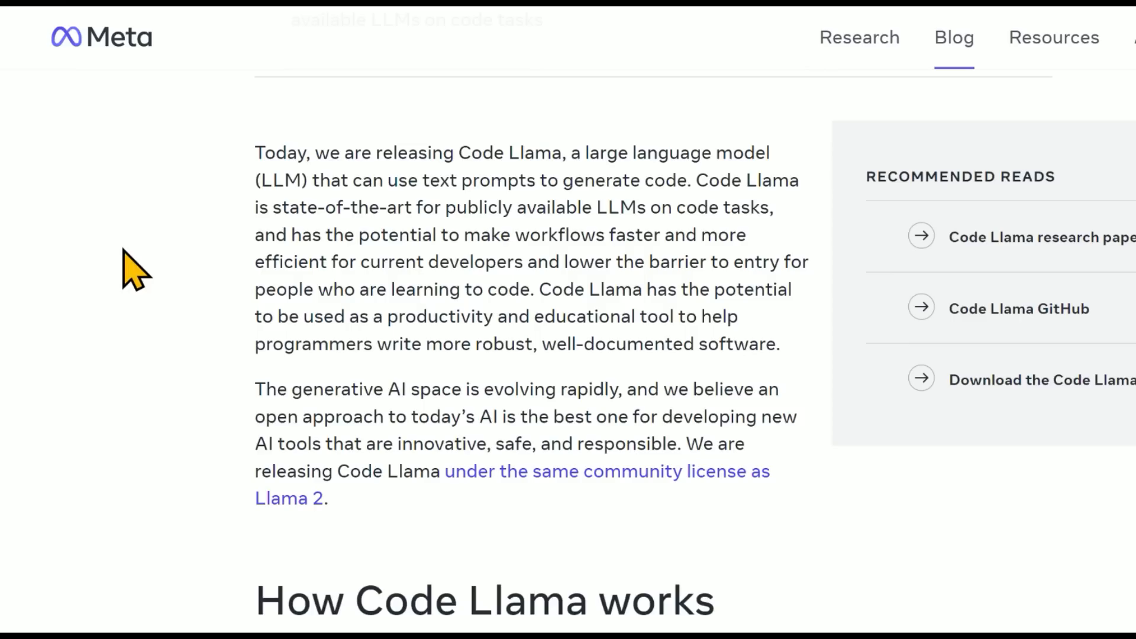
mouse_move(156, 283)
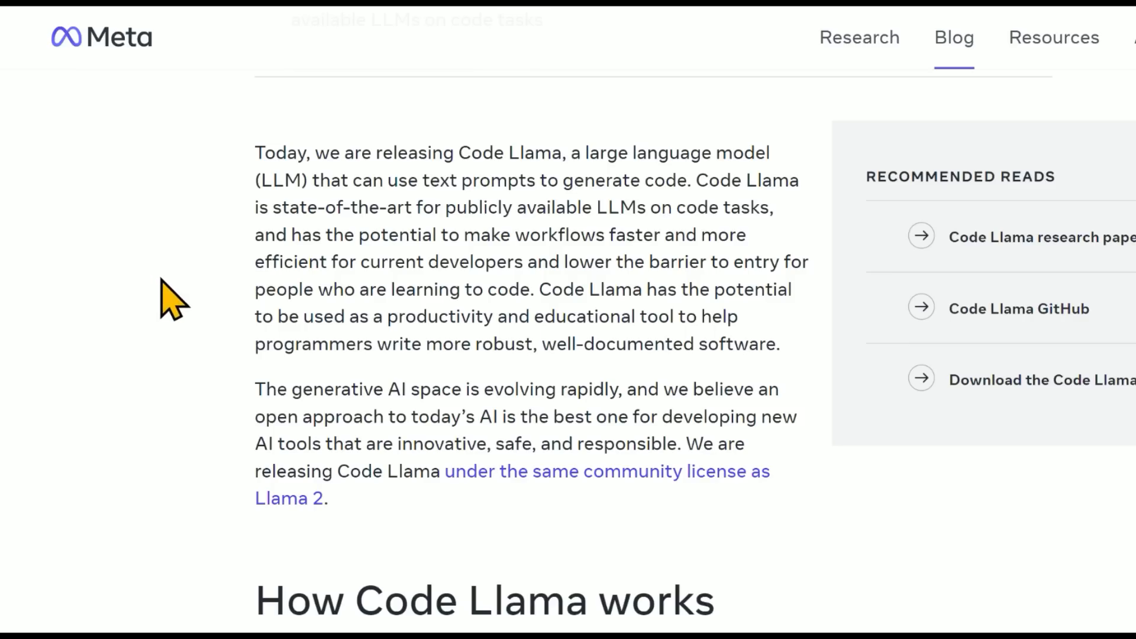
mouse_move(185, 308)
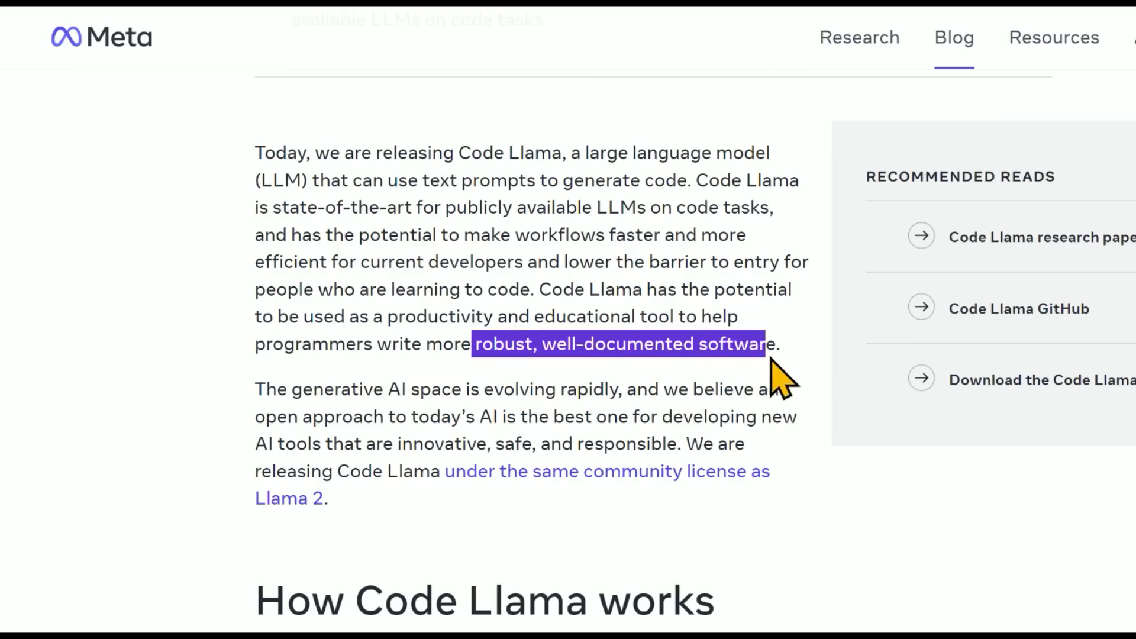
Follow the 'same community license as Llama 2' link to the GitHub LICENSE file.
scroll("down", 3)
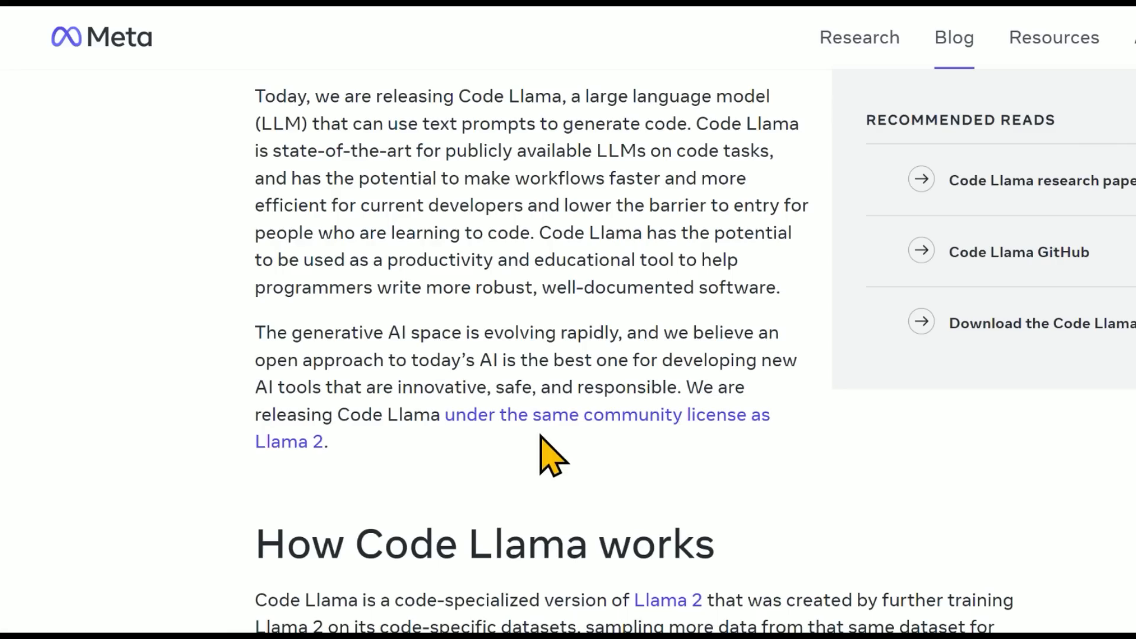
left_click(507, 415)
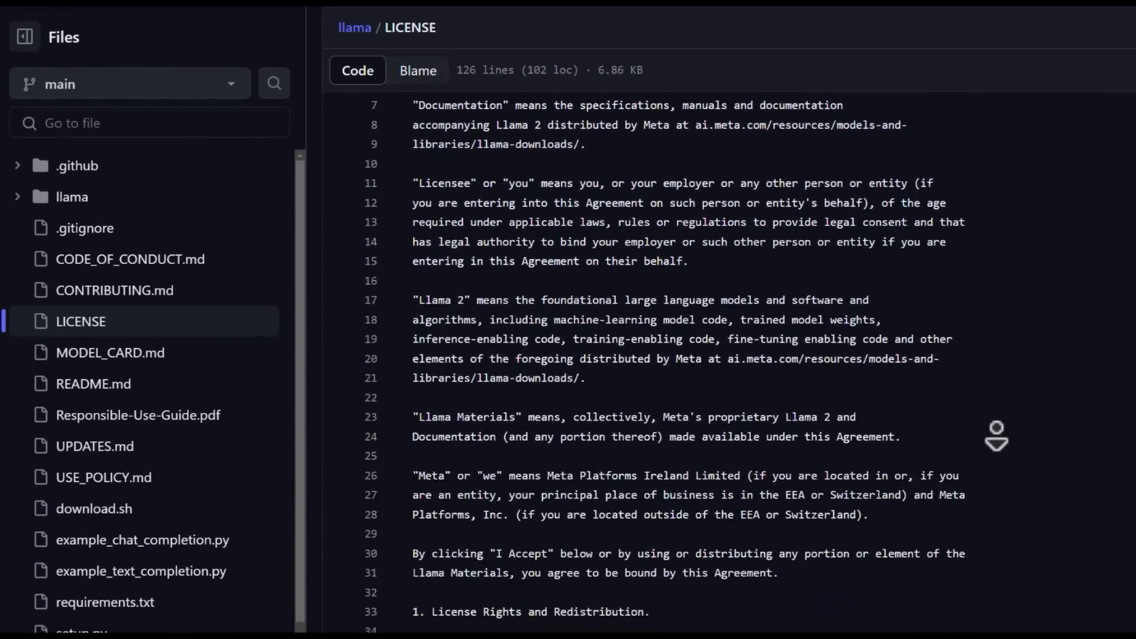
Highlight the 'greater than 700 million monthly active users' clause in section 2.
scroll("down", 3)
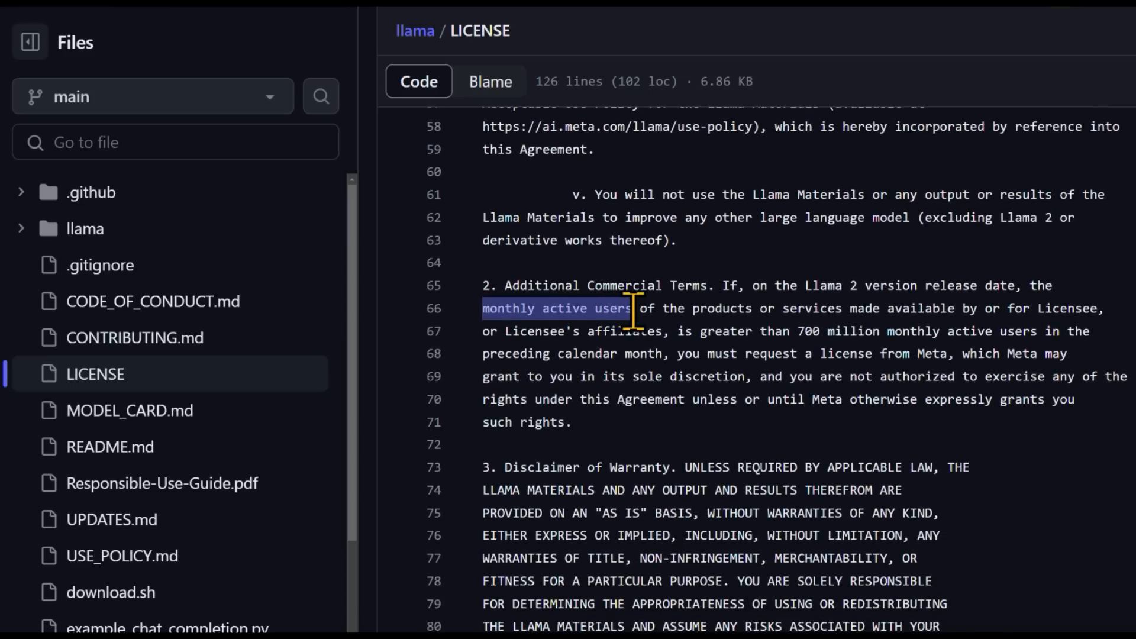
double_click(714, 332)
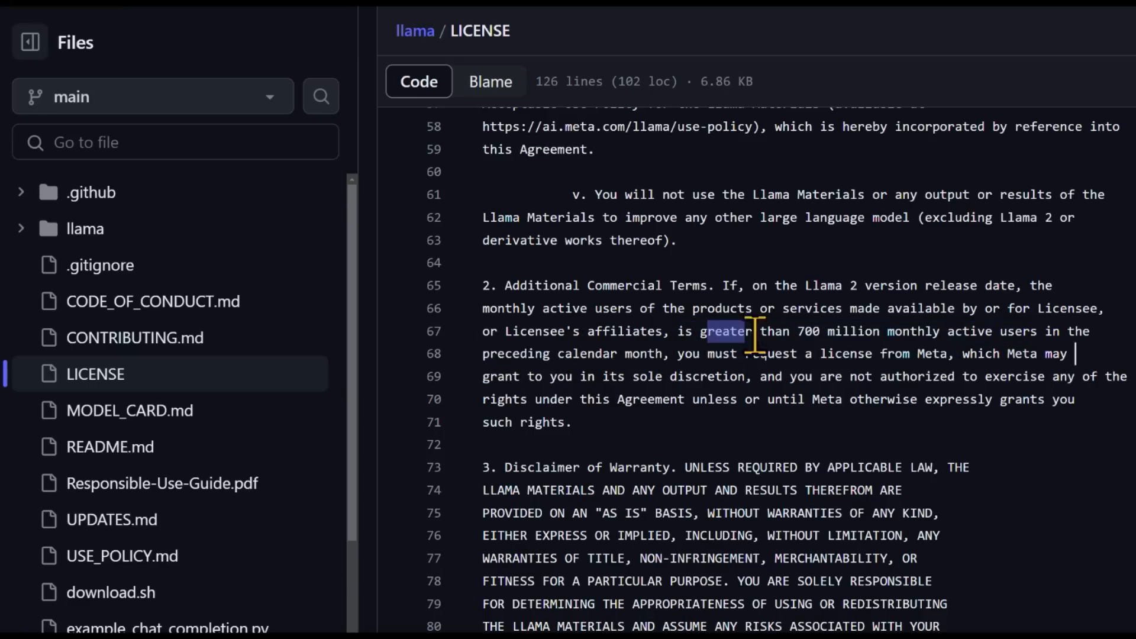
left_click_drag(708, 331, 1005, 331)
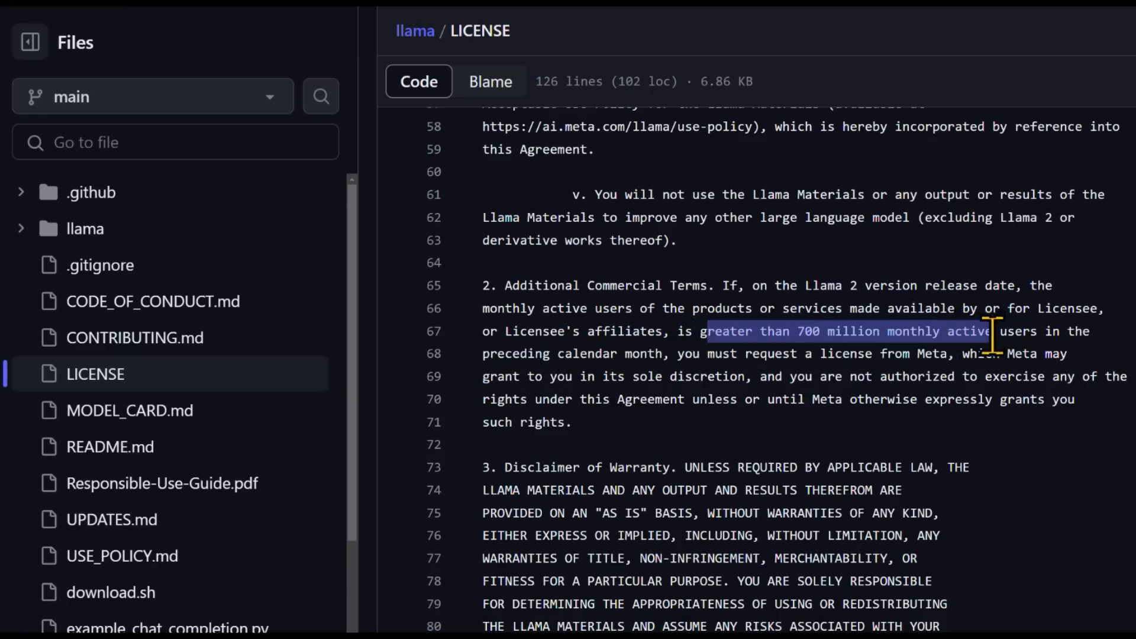
mouse_move(1087, 452)
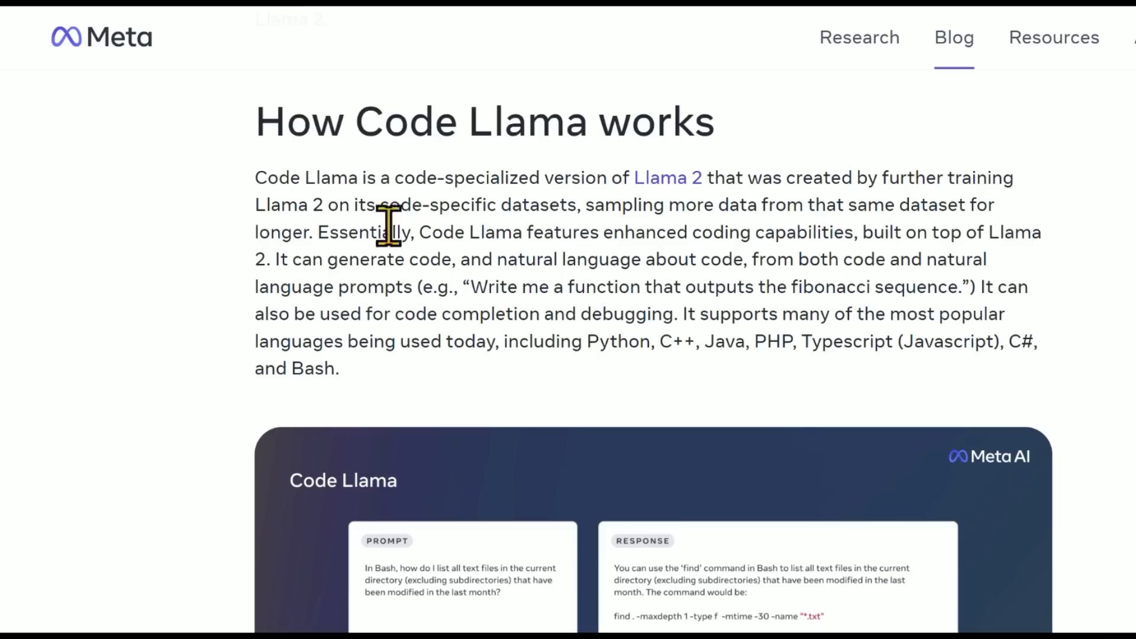
mouse_move(232, 217)
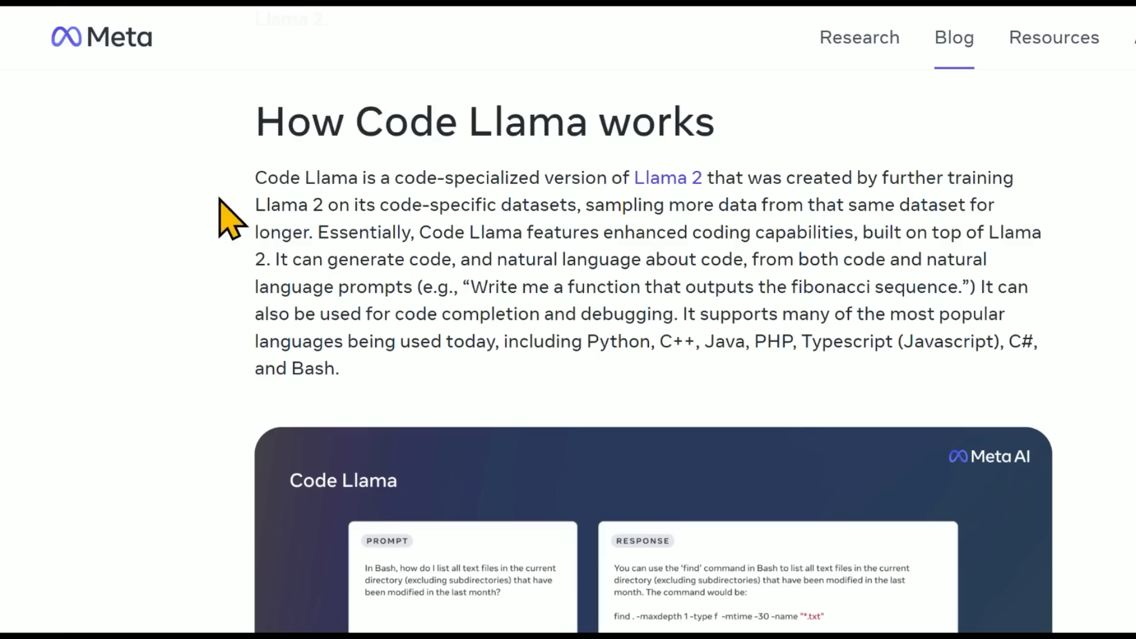
mouse_move(268, 290)
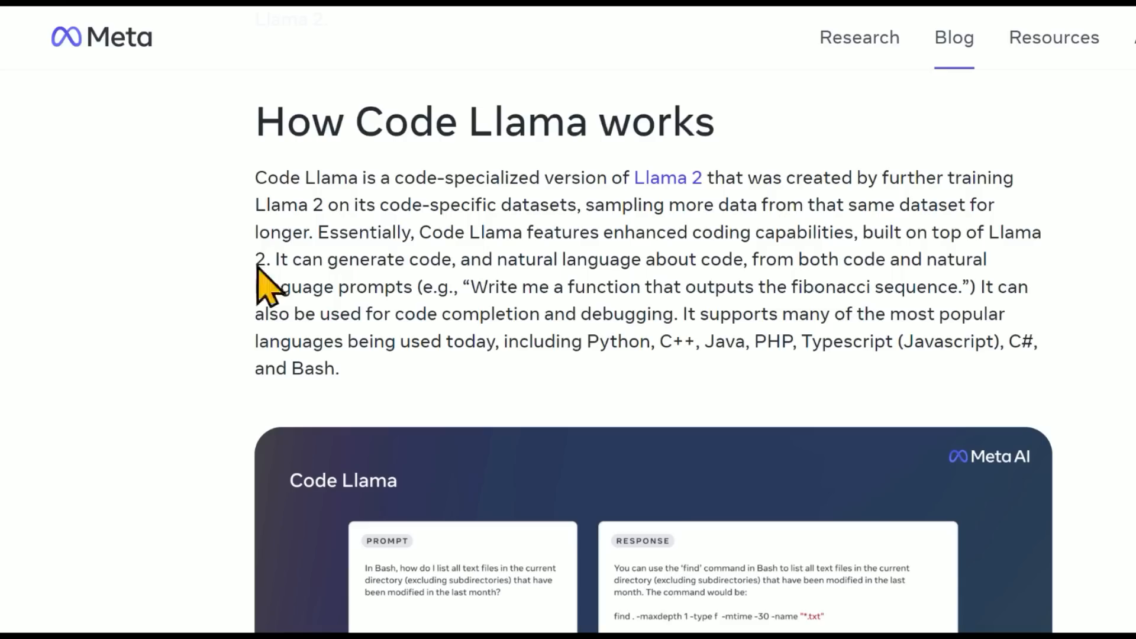
Highlight the code-specific datasets and 7B/13B model-size phrases, scrolling down the post.
left_click_drag(356, 204, 580, 204)
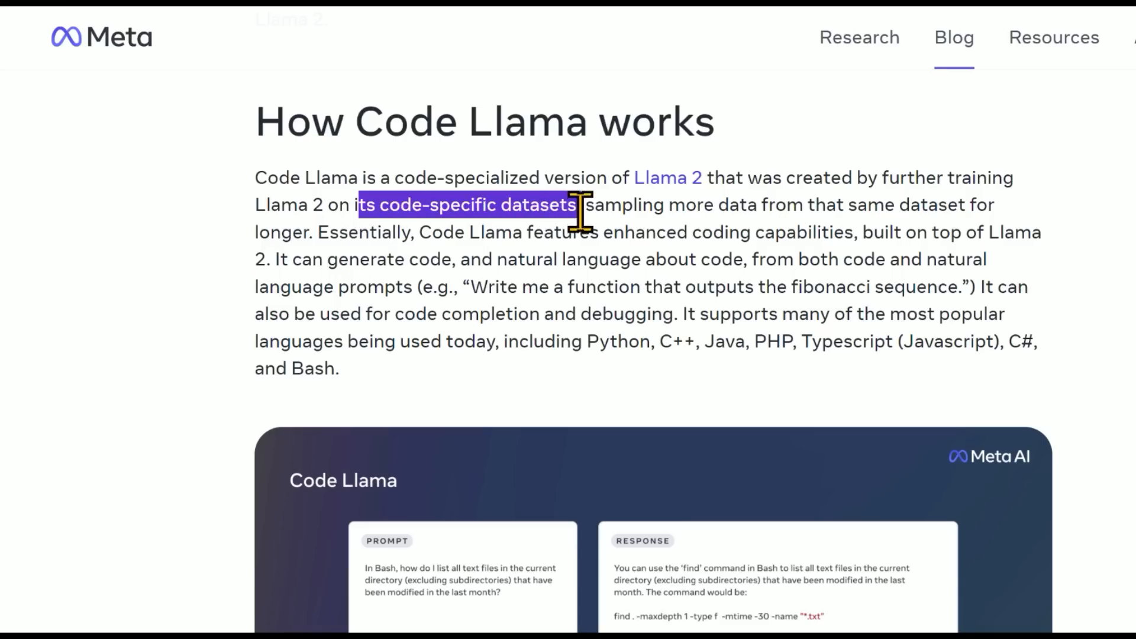
scroll("down", 3)
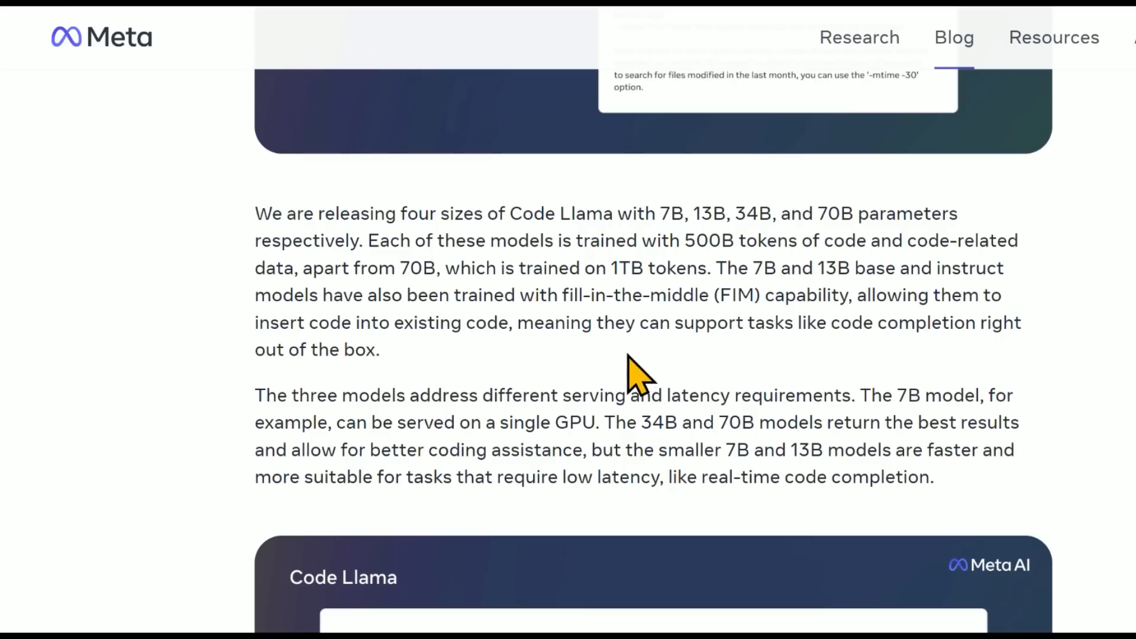
left_click_drag(658, 213, 728, 213)
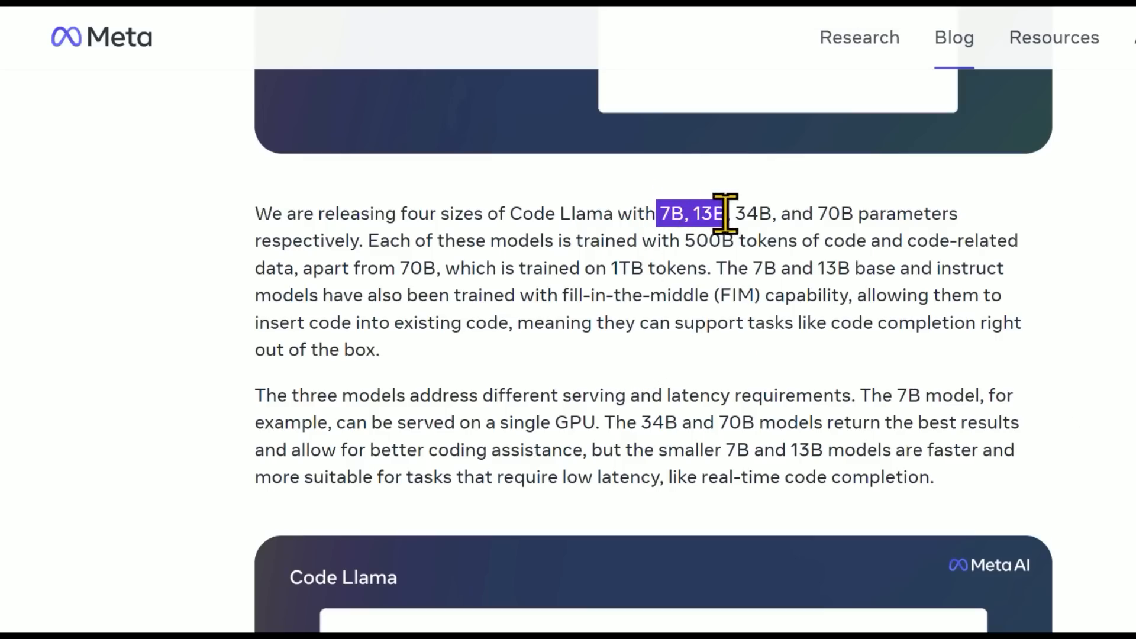
left_click_drag(724, 213, 811, 213)
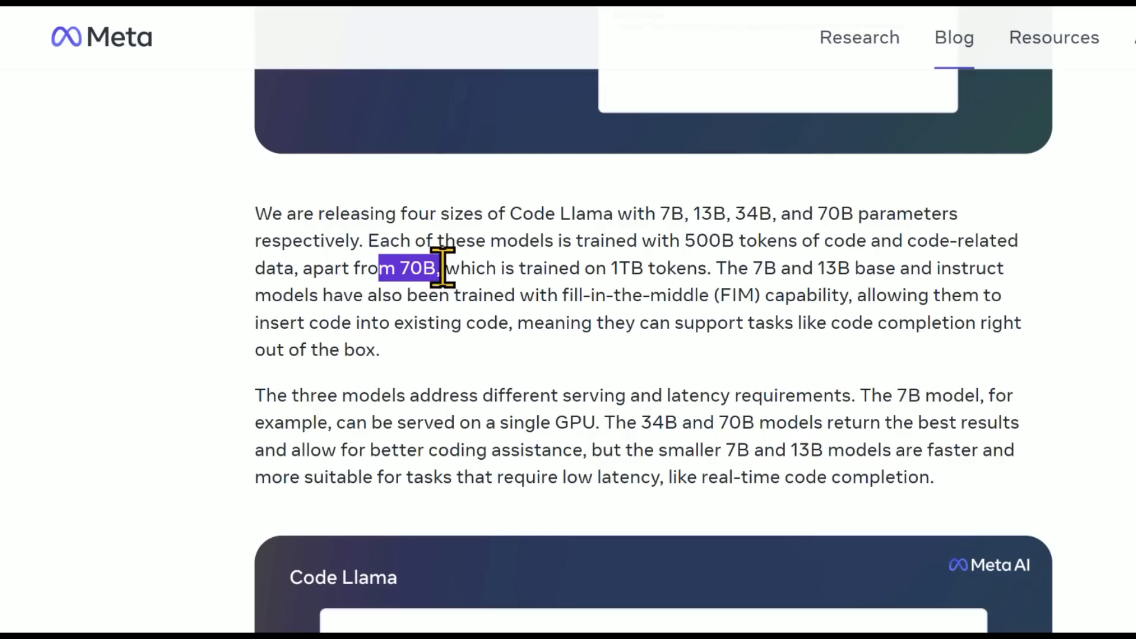
scroll("down", 3)
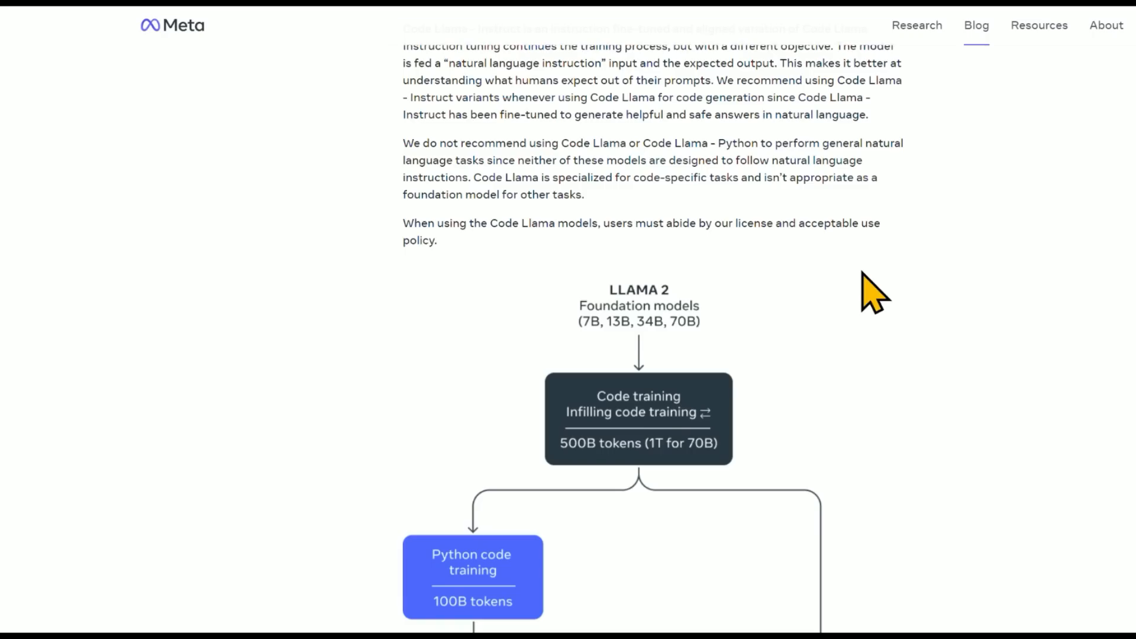
scroll("down", 3)
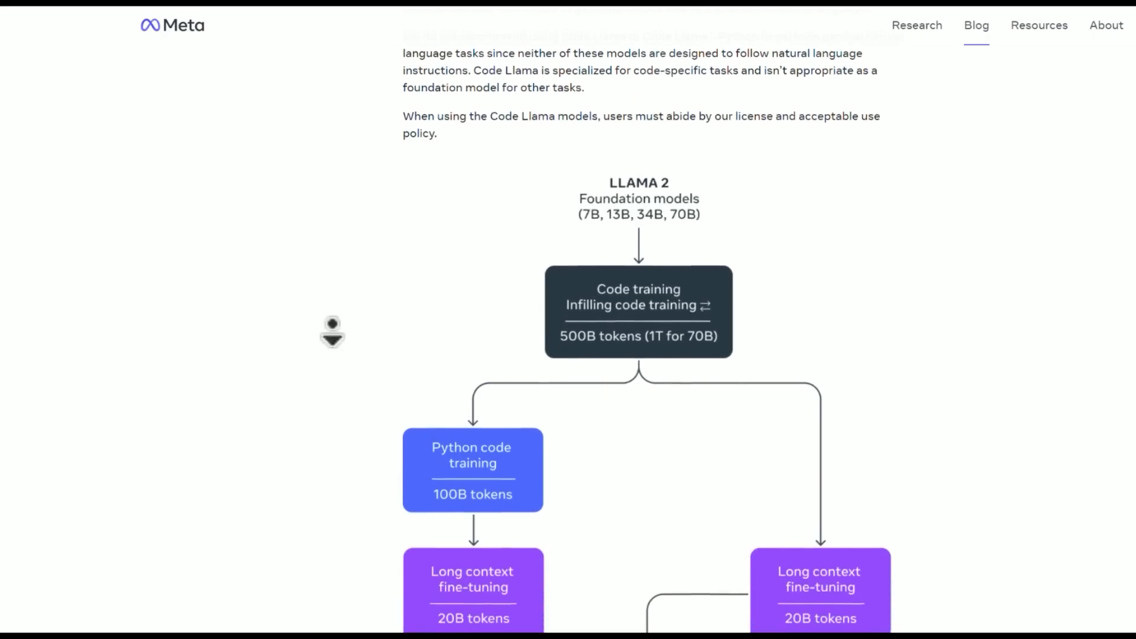
scroll("down", 3)
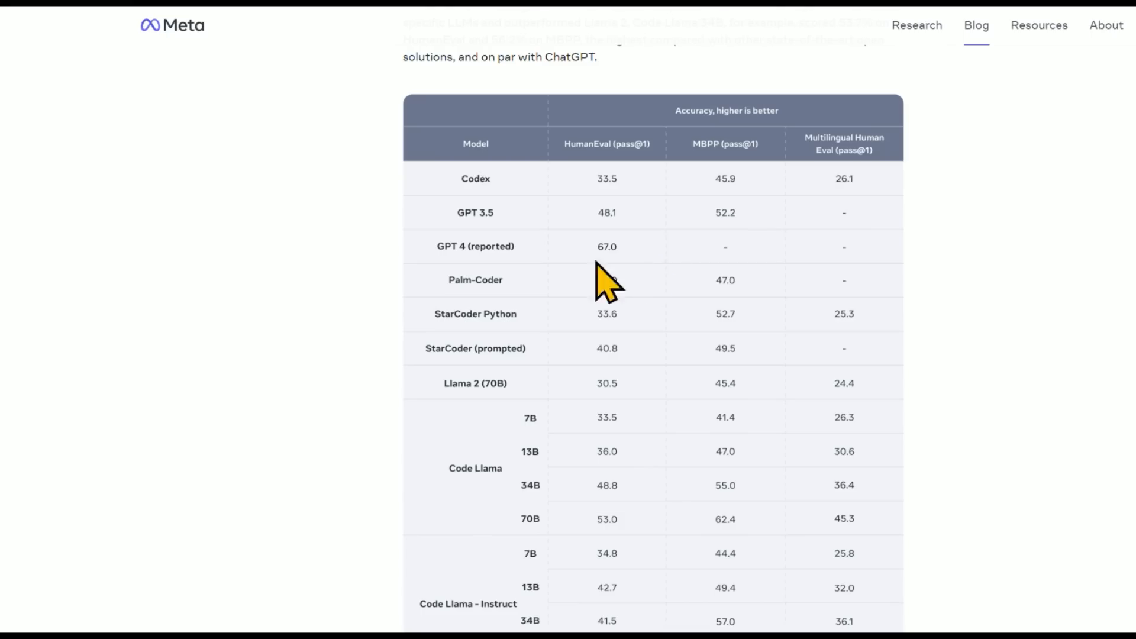
mouse_move(594, 283)
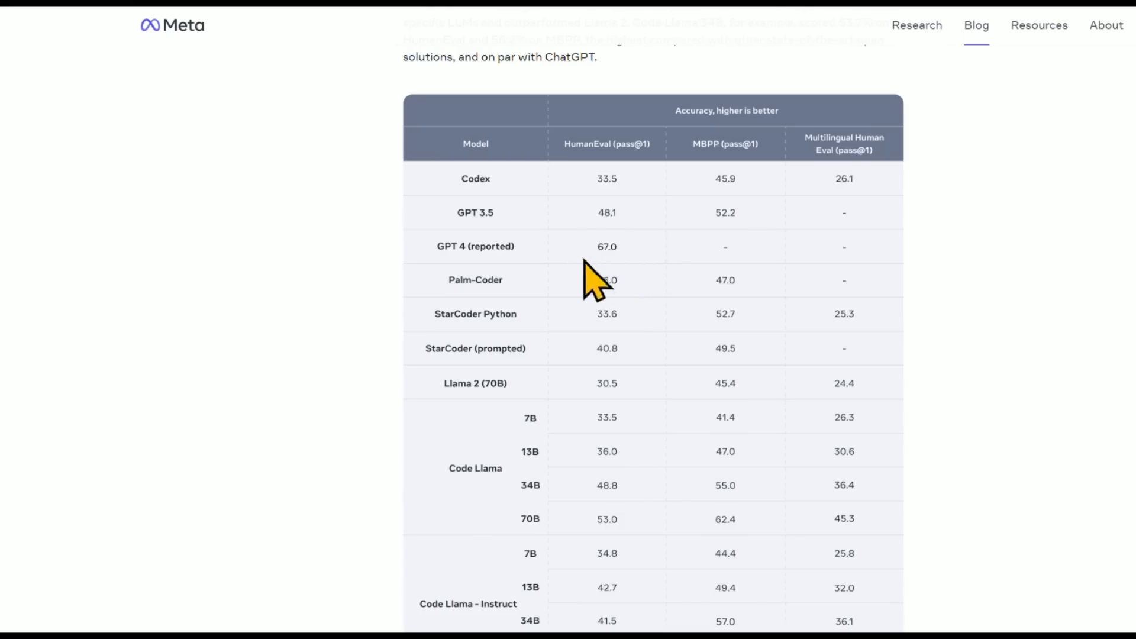
mouse_move(640, 254)
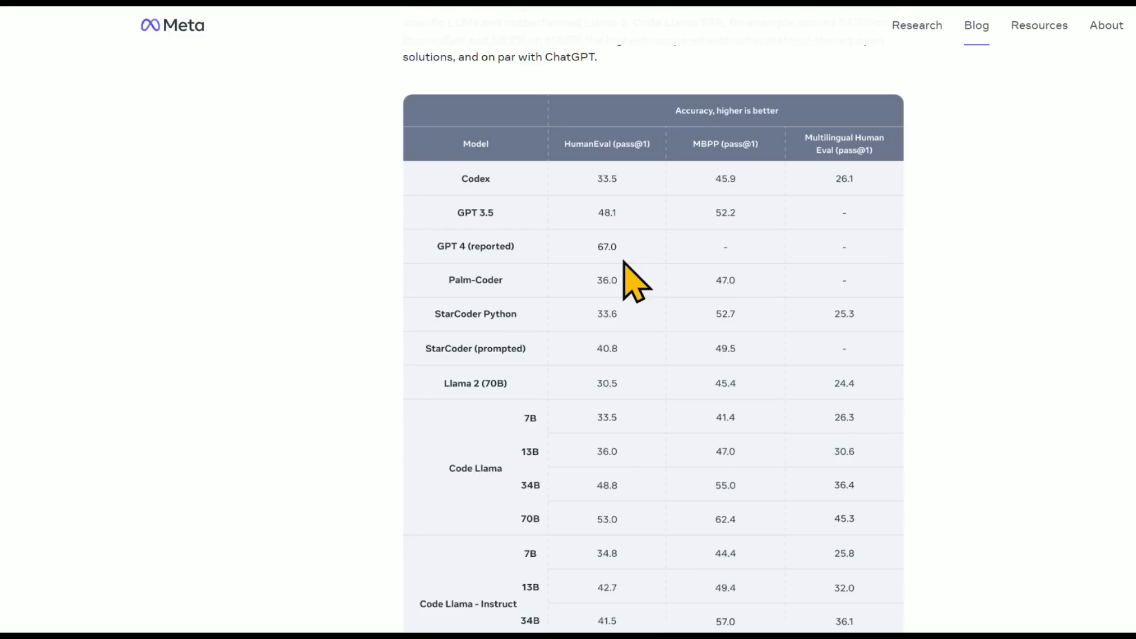
mouse_move(492, 243)
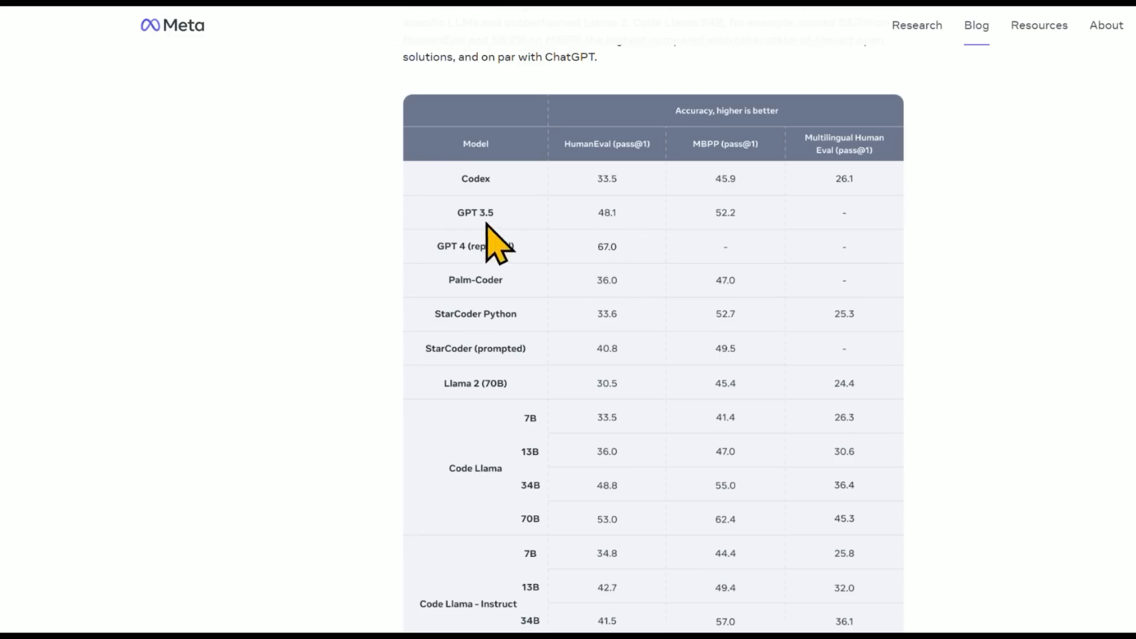
mouse_move(597, 246)
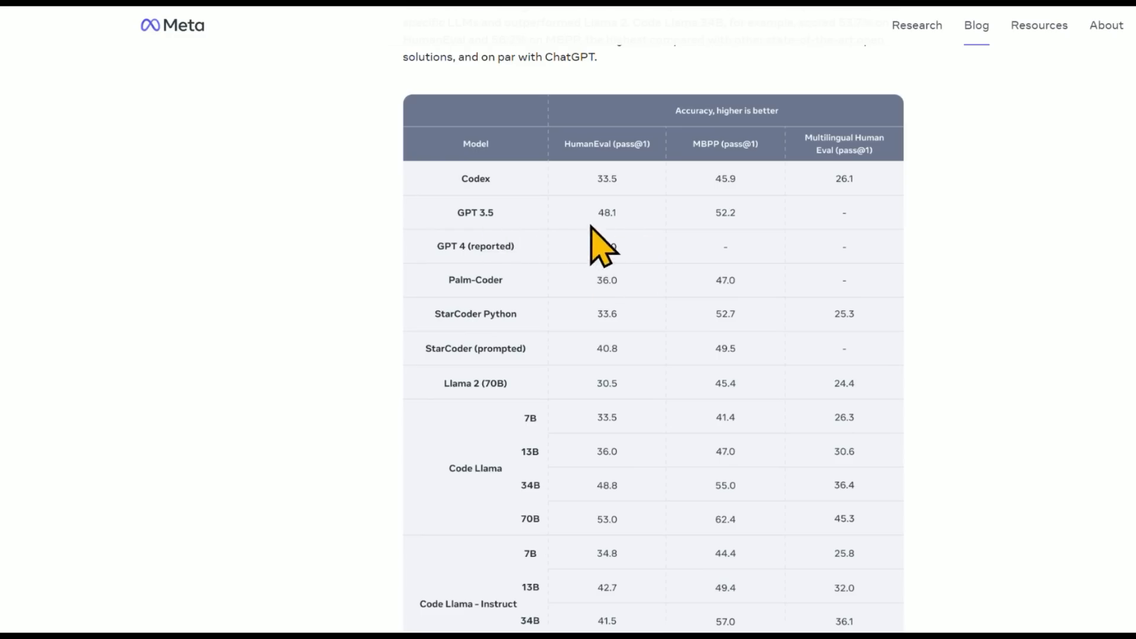
Scroll the benchmark accuracy table down to the Code Llama 70B rows.
scroll("down", 3)
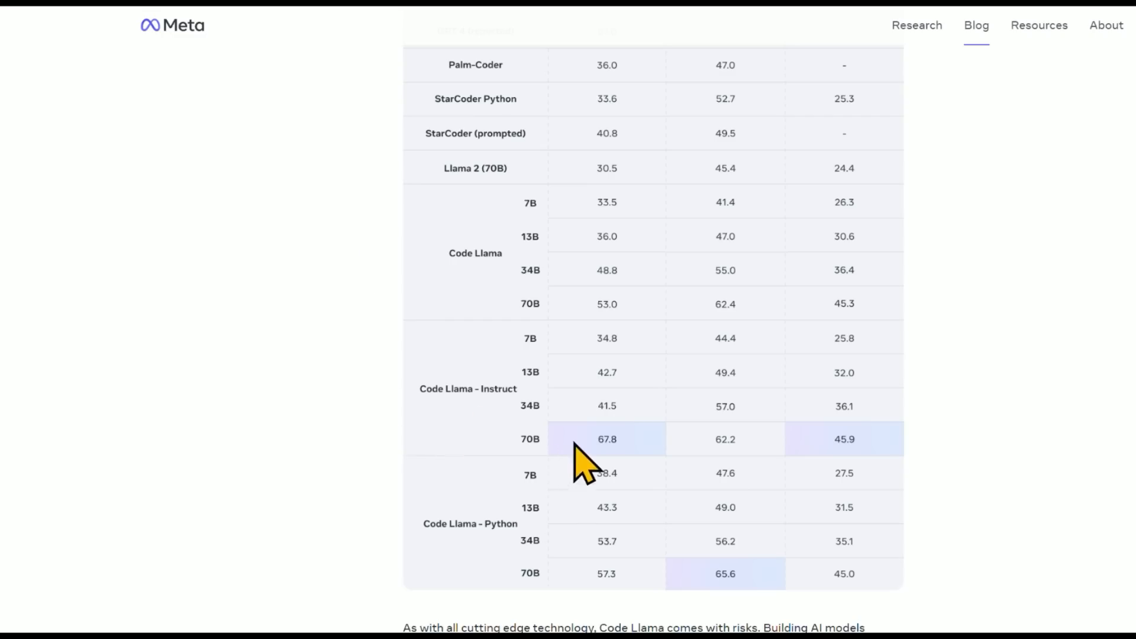
scroll("down", 3)
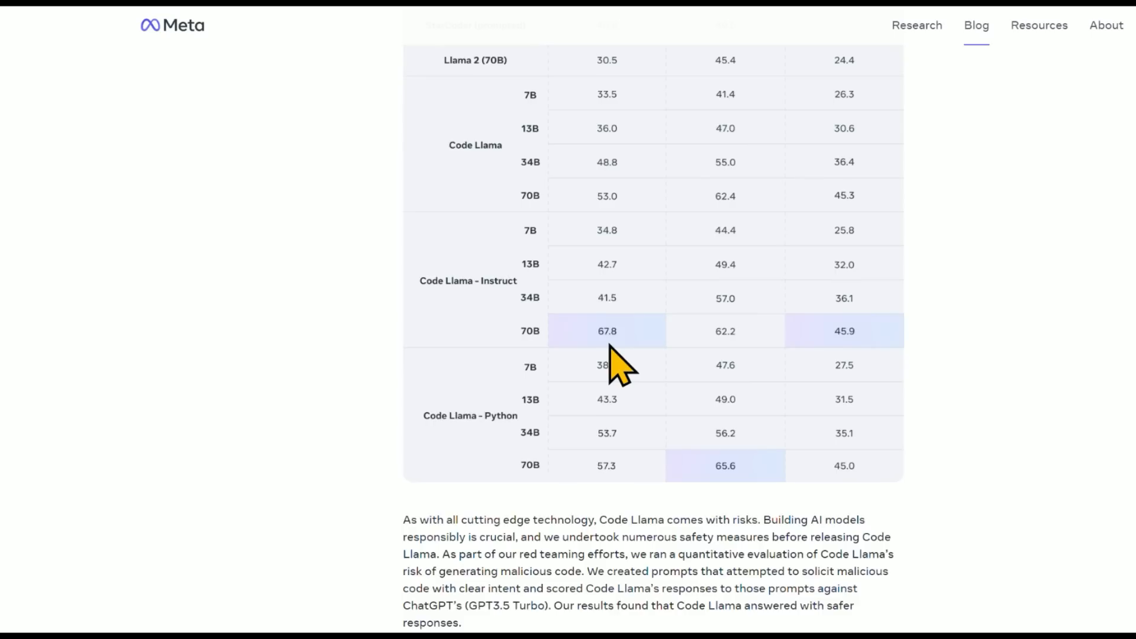
scroll("down", 3)
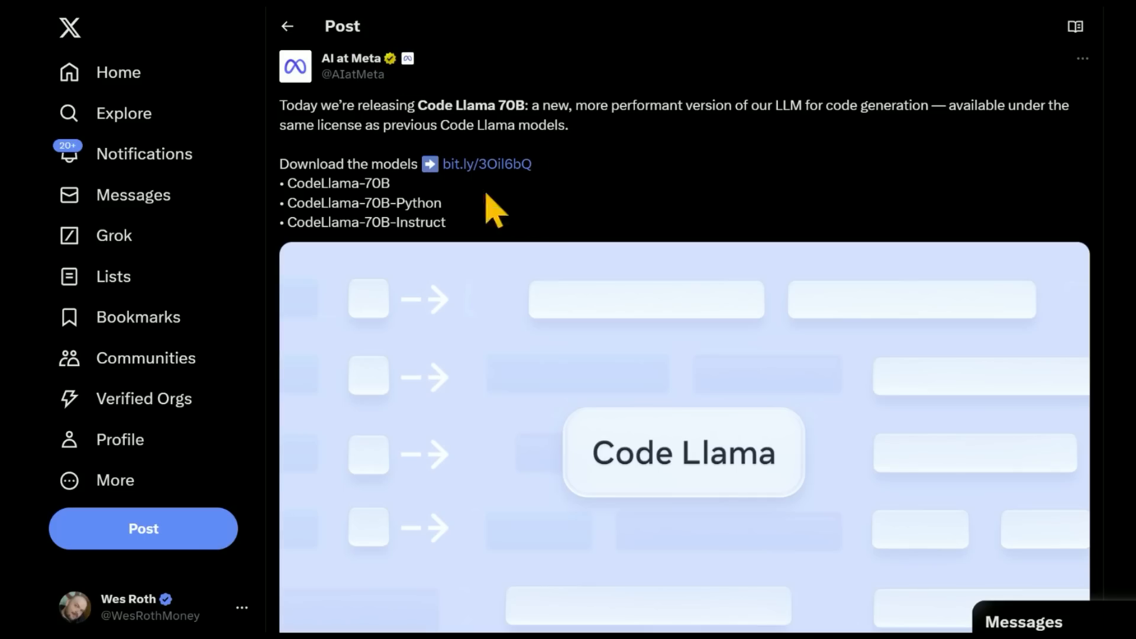
From the bit.ly download link, select Code Llama, accept the terms and submit.
left_click(489, 163)
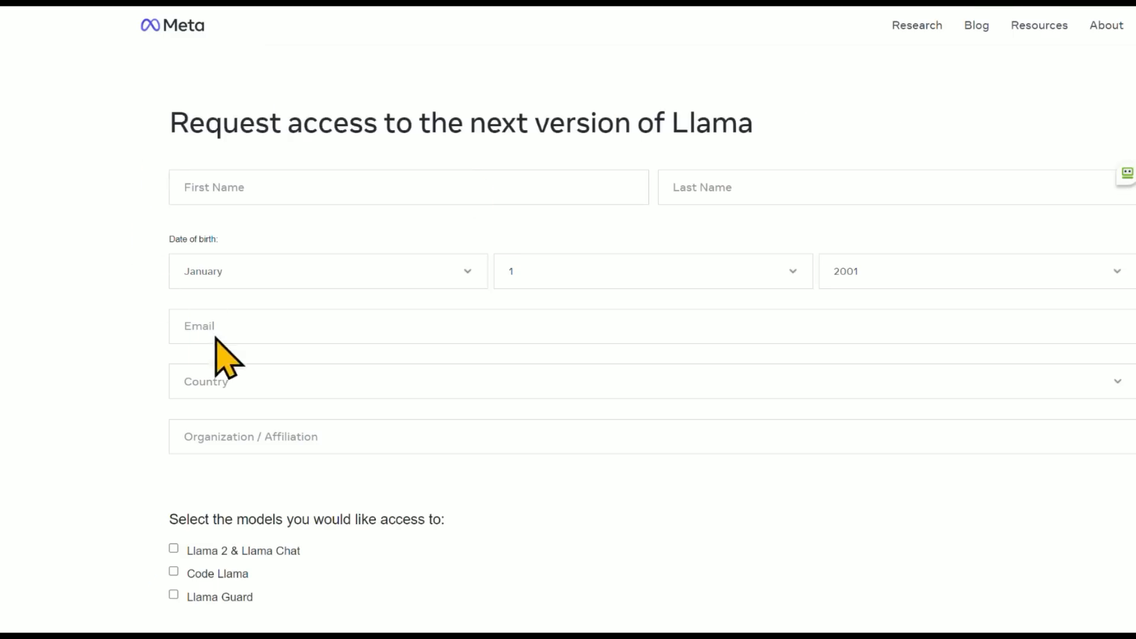
left_click(173, 124)
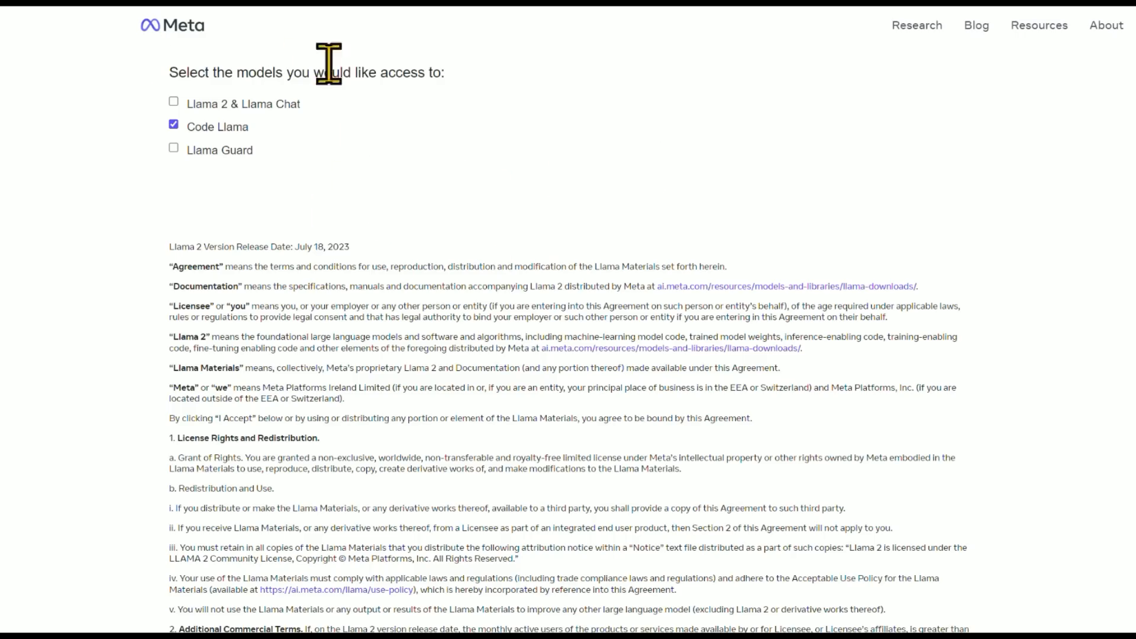
scroll("down", 3)
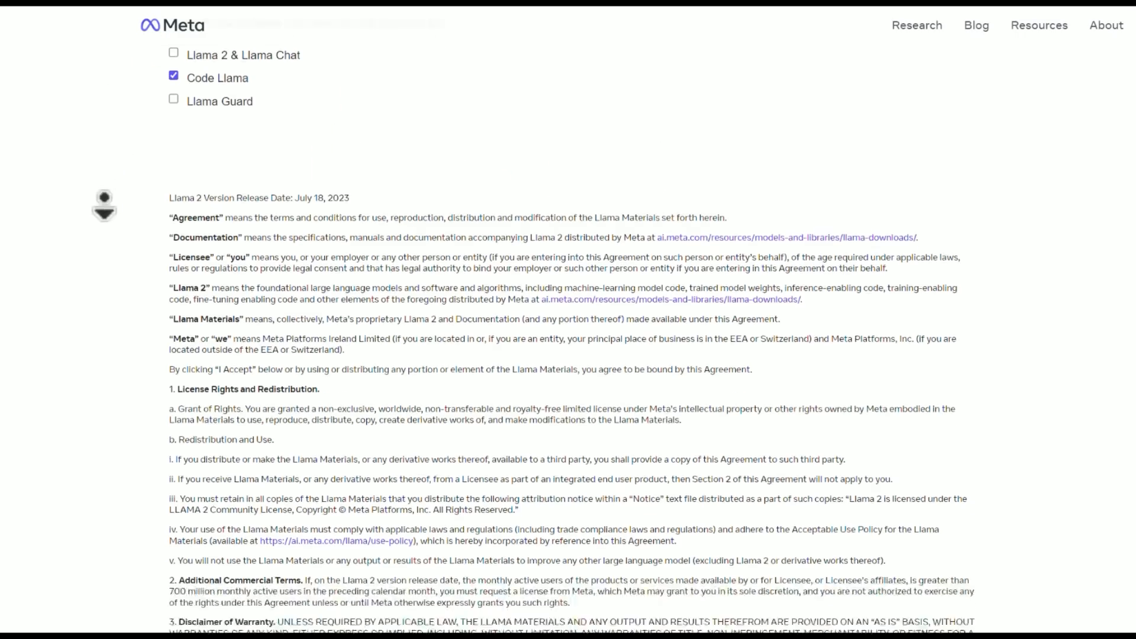
scroll("down", 3)
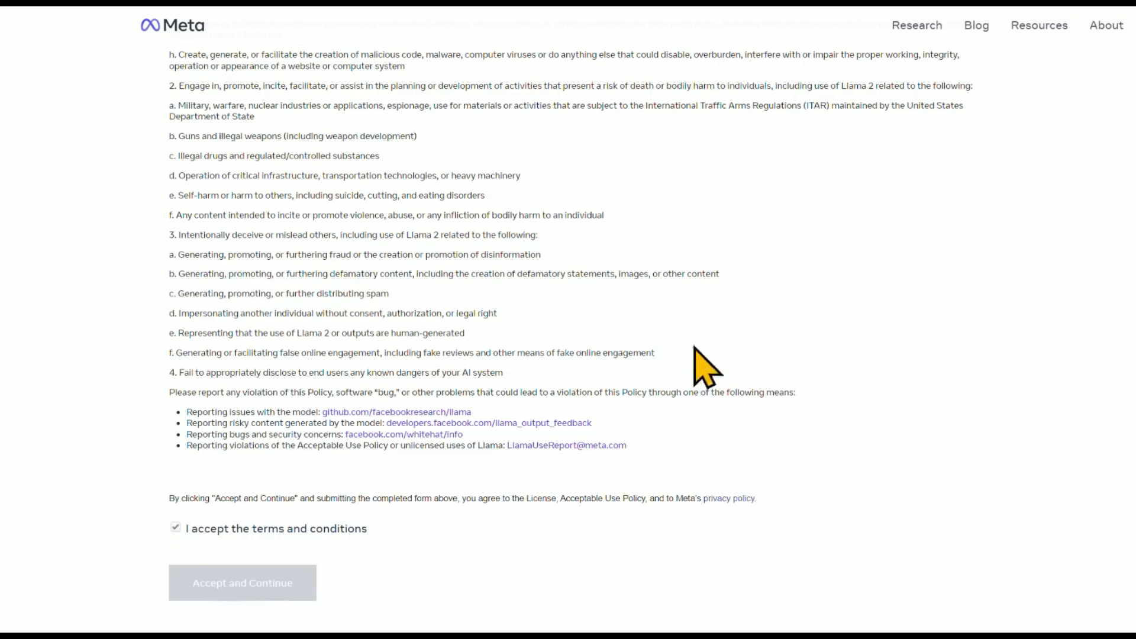
left_click(242, 582)
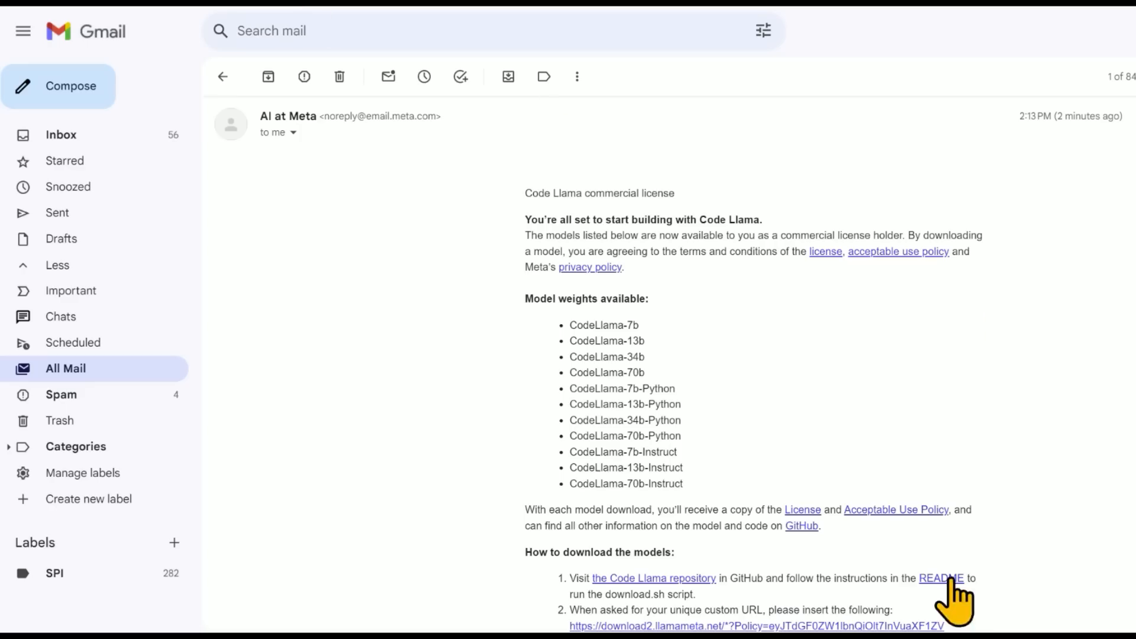
Open the Code Llama README from the license email, then read to the email's end.
left_click(942, 578)
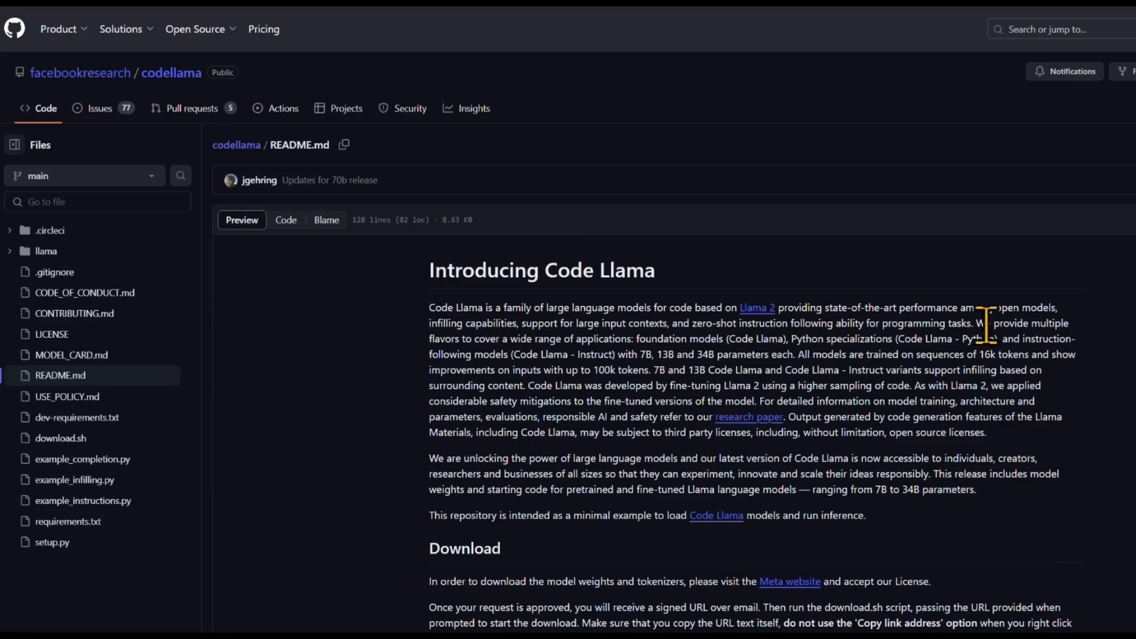
scroll("down", 3)
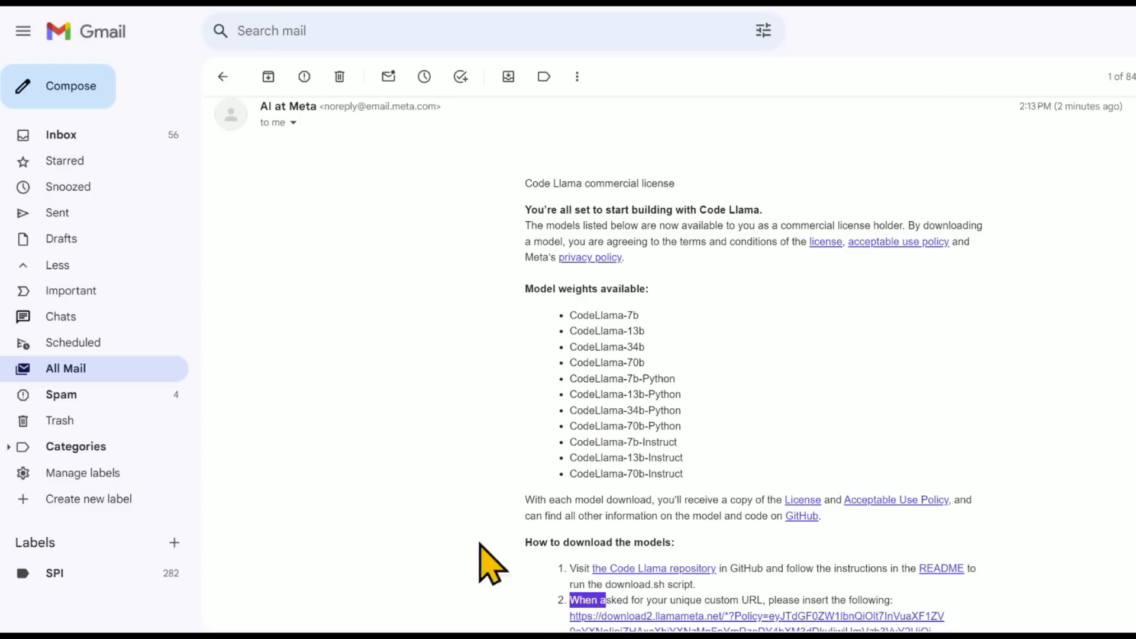
mouse_move(435, 318)
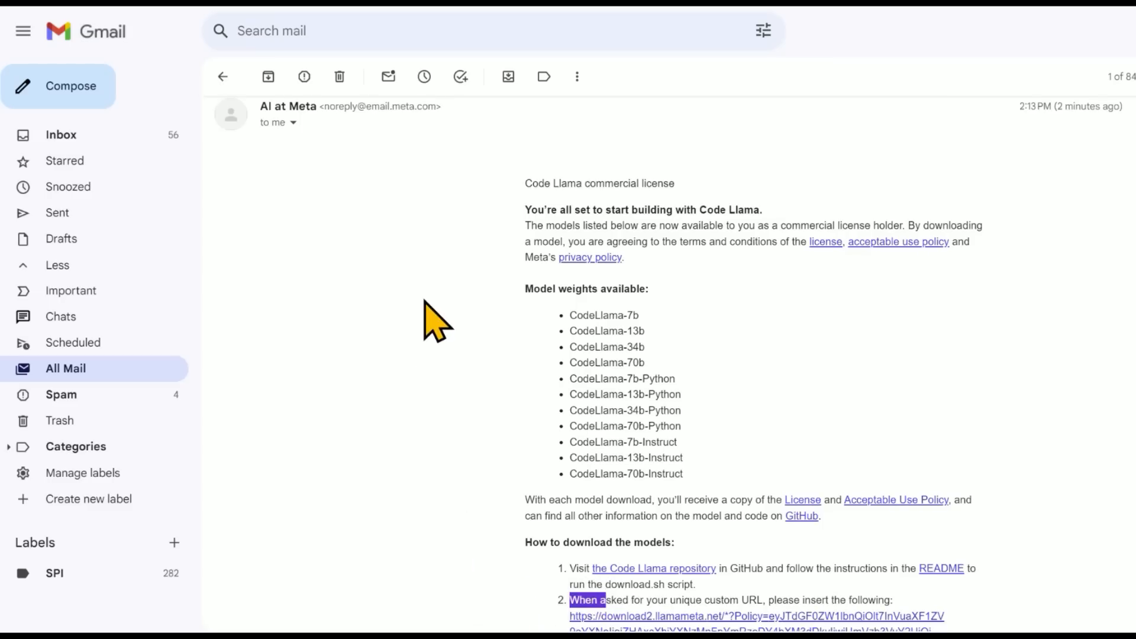
scroll("down", 3)
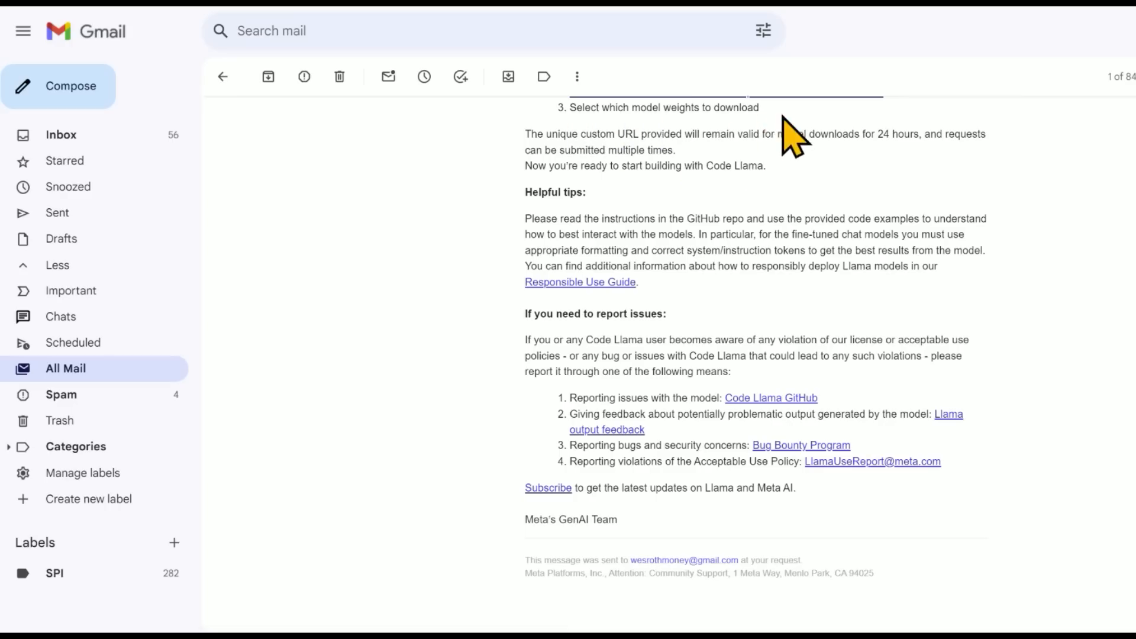
left_click_drag(794, 133, 916, 133)
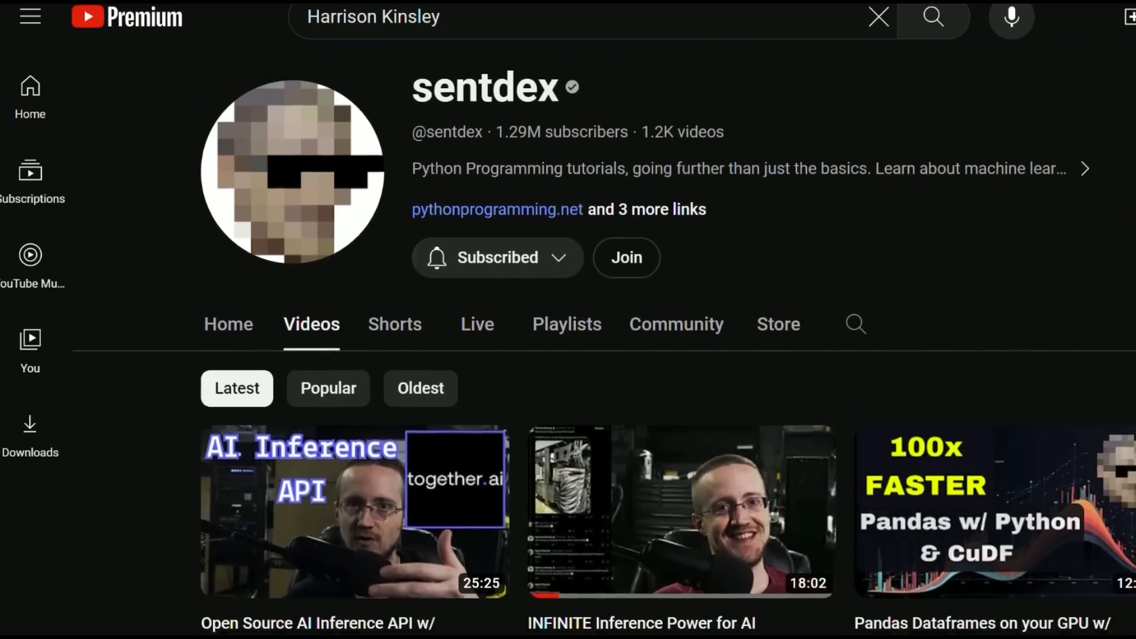
Scroll sentdex's Videos tab to browse the latest uploads.
scroll("down", 3)
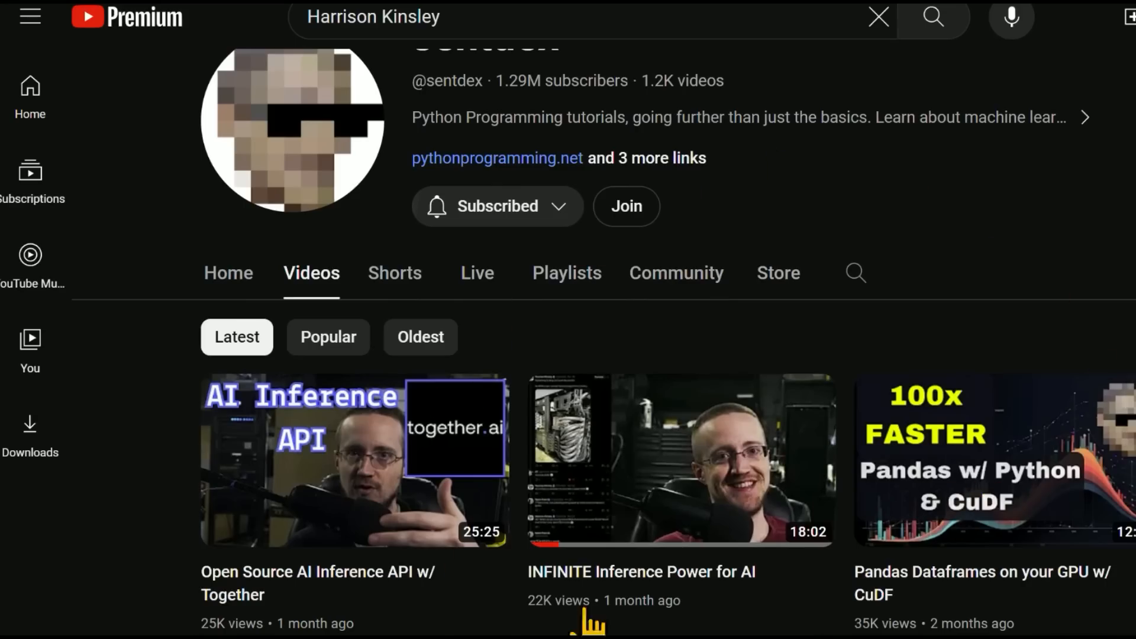
mouse_move(652, 156)
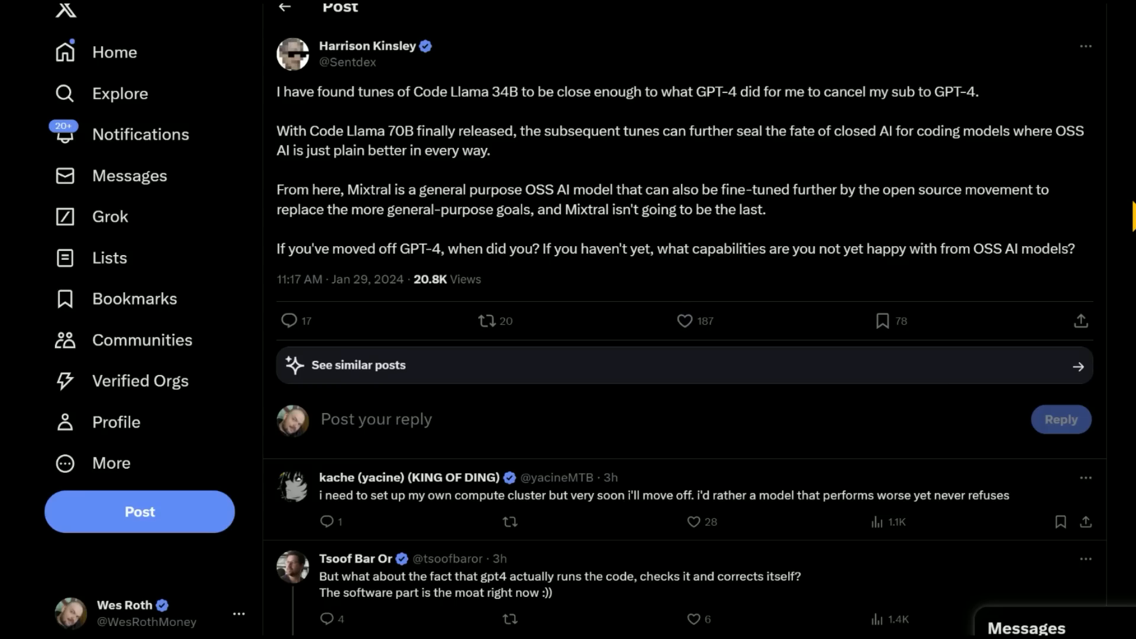
Highlight text in Harrison Kinsley's post about Code Llama 70B tunes replacing GPT-4.
double_click(538, 189)
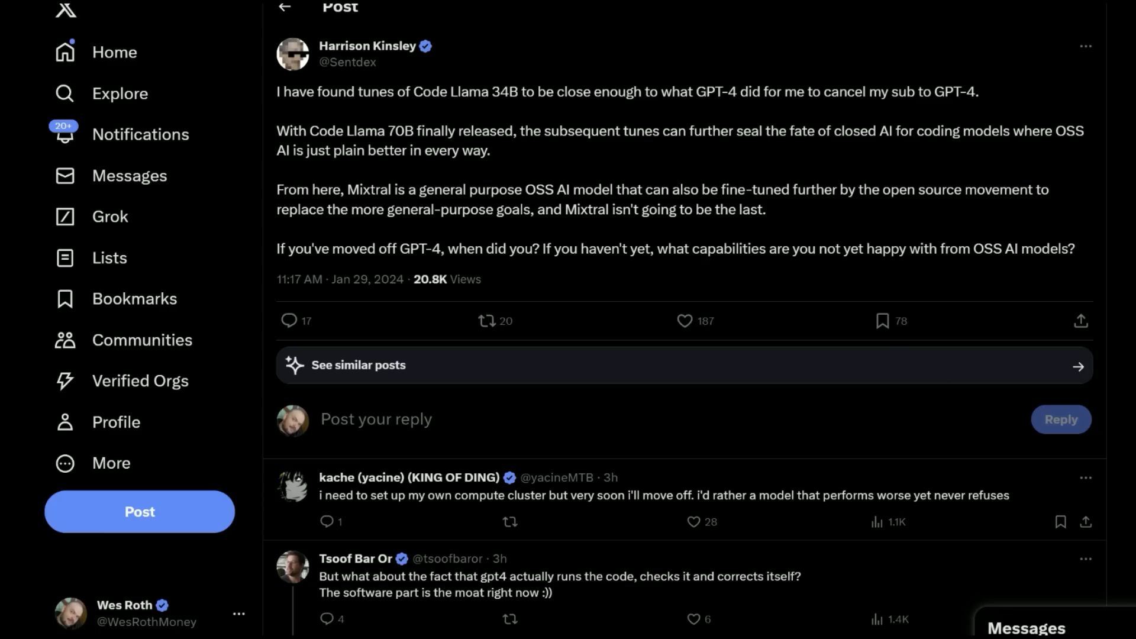
mouse_move(535, 209)
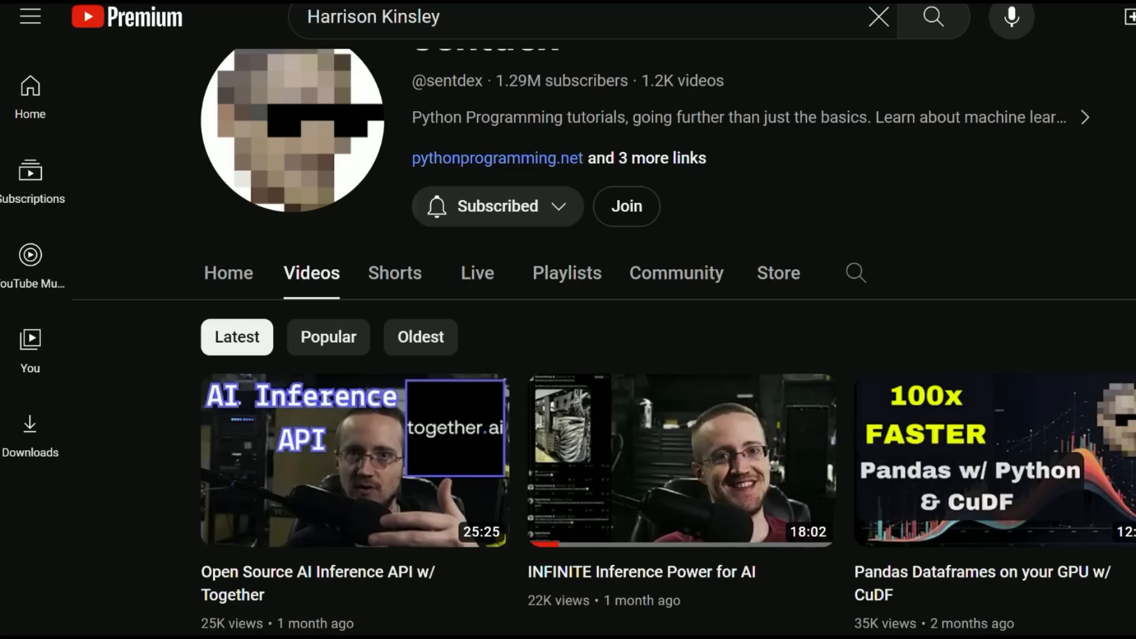
mouse_move(1065, 243)
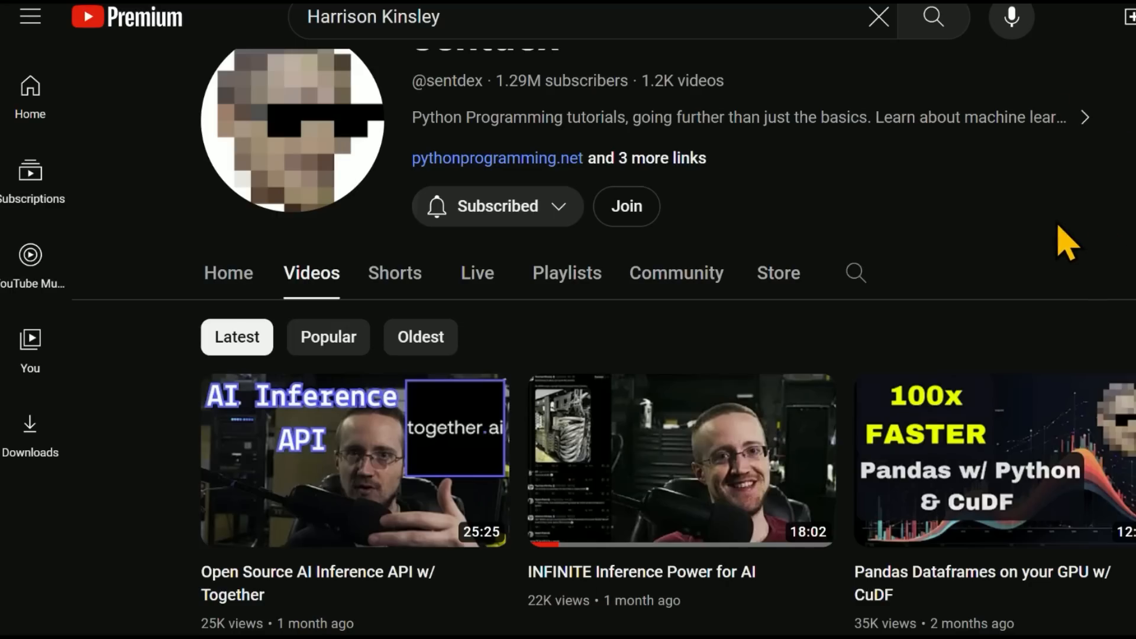
mouse_move(778, 273)
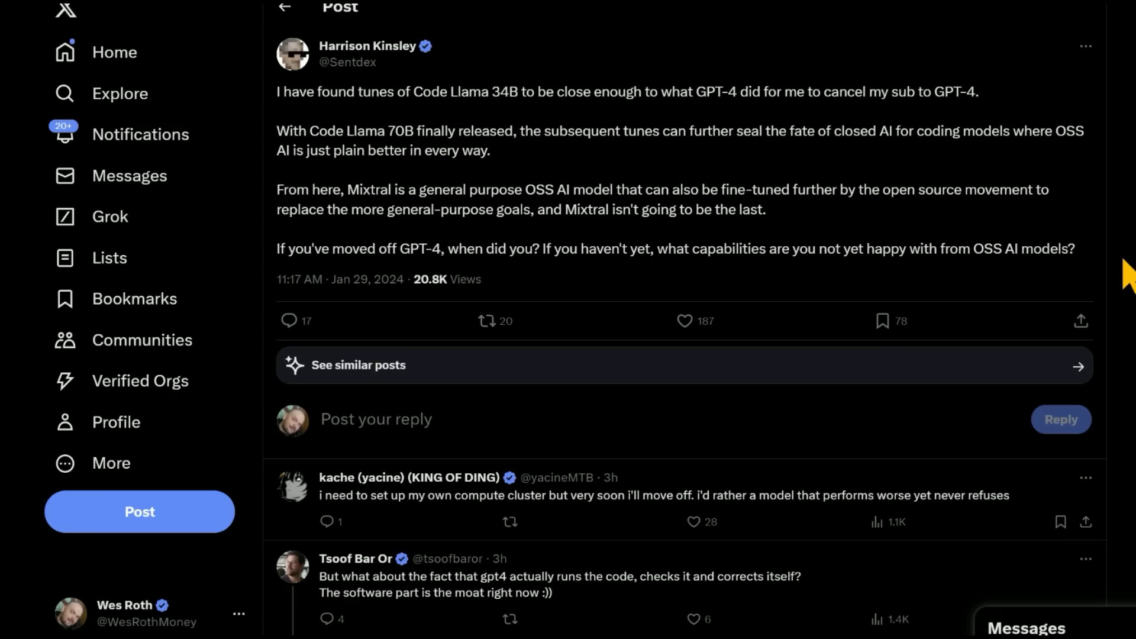
scroll("down", 3)
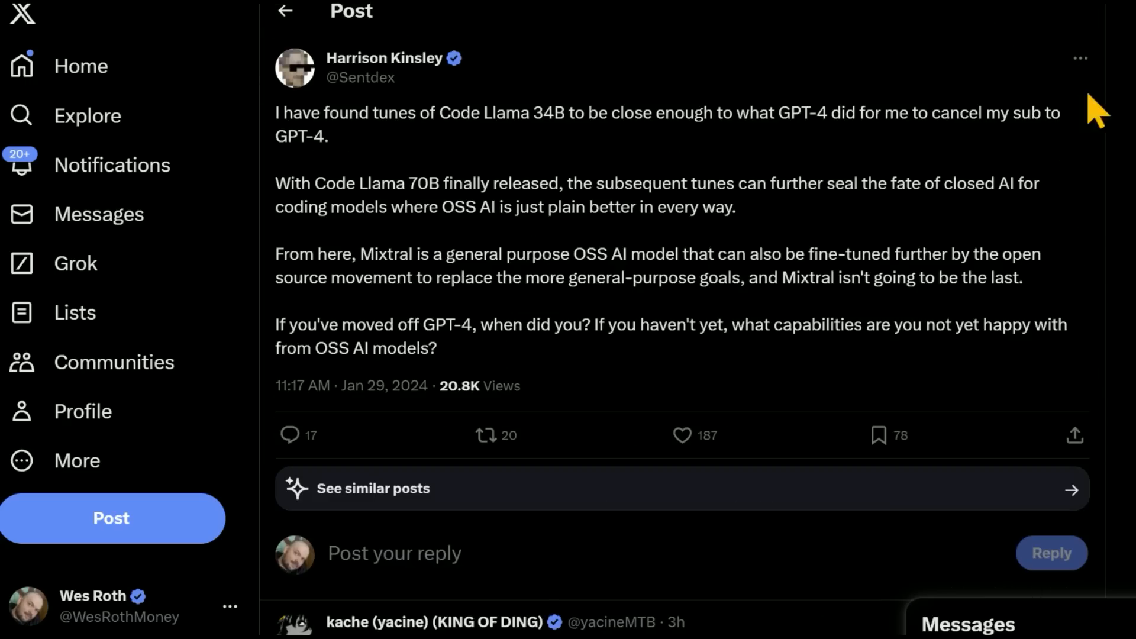
mouse_move(1119, 159)
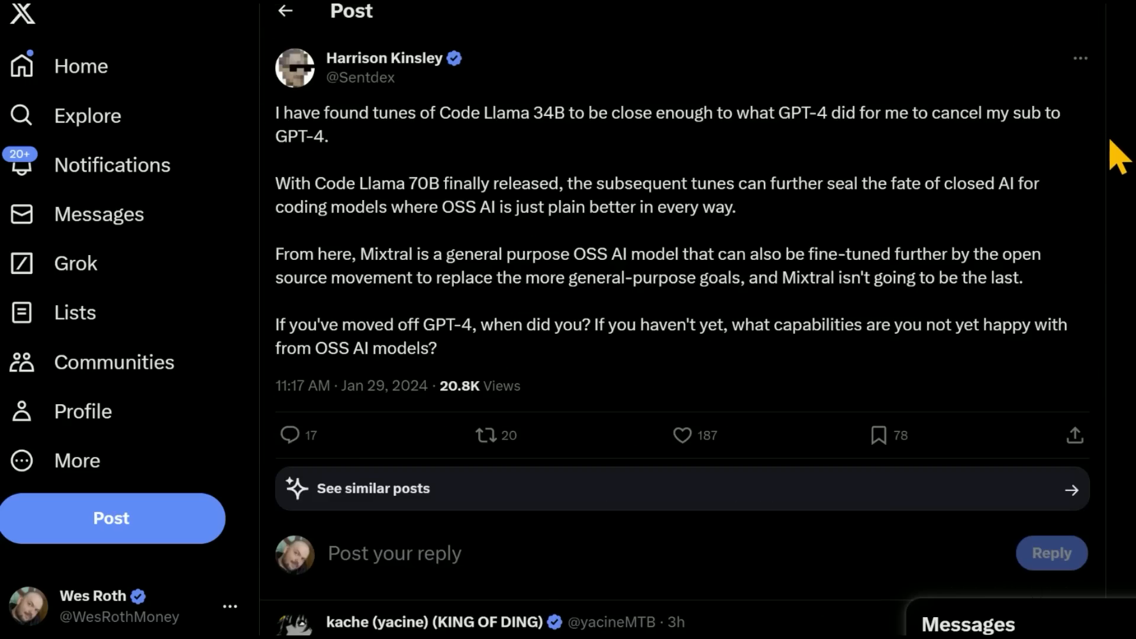